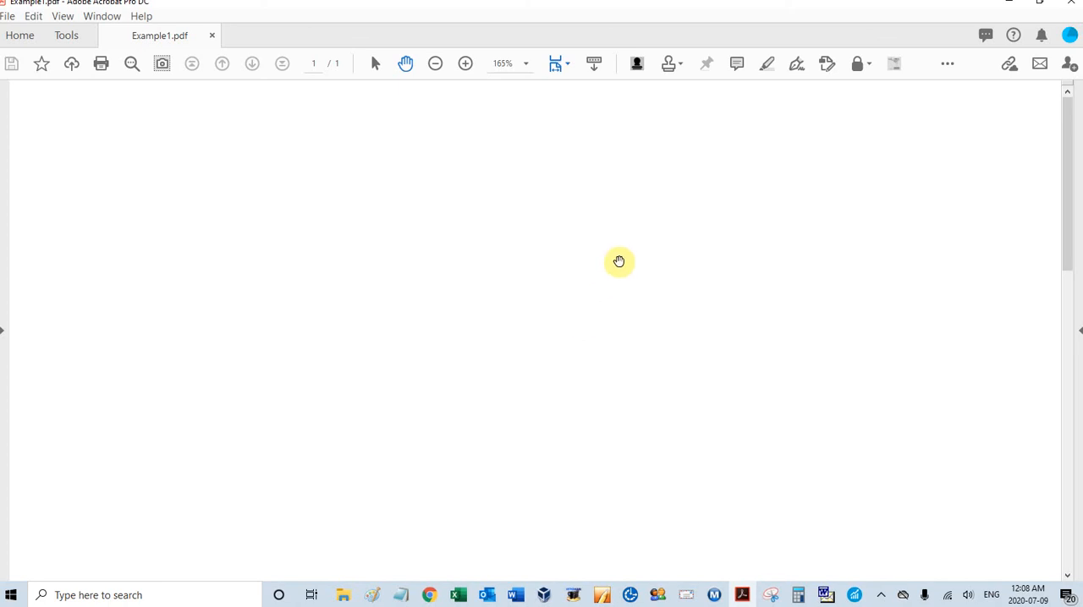
mouse_move(626, 239)
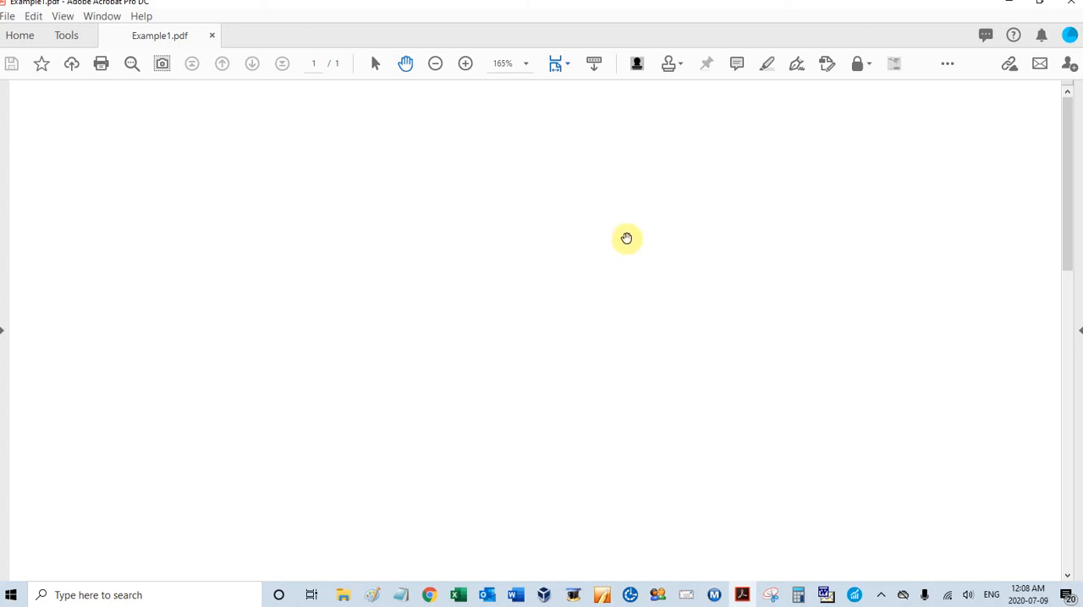
mouse_move(656, 205)
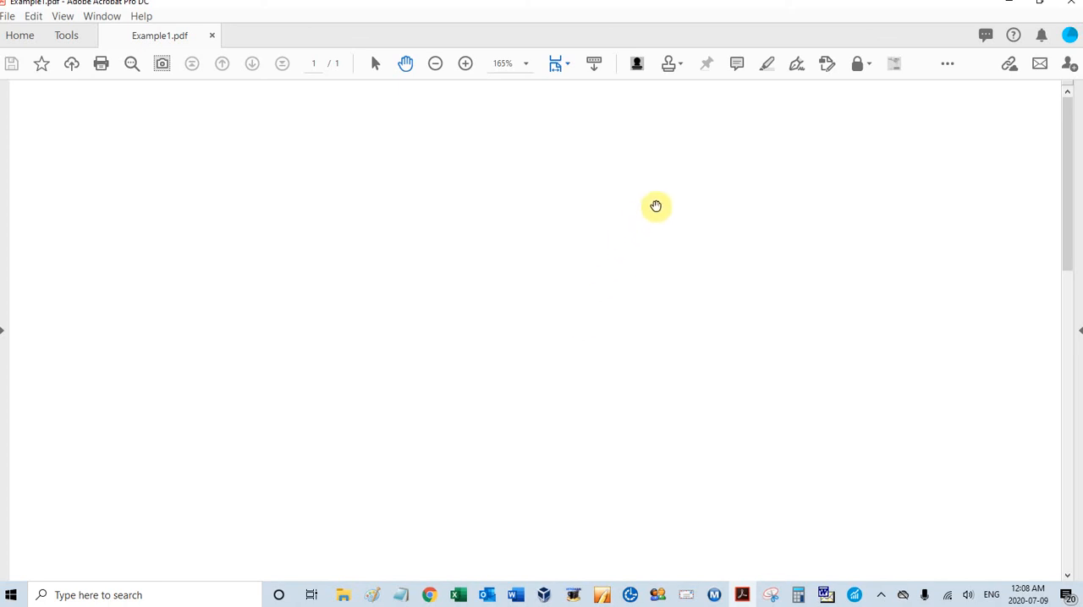
mouse_move(660, 196)
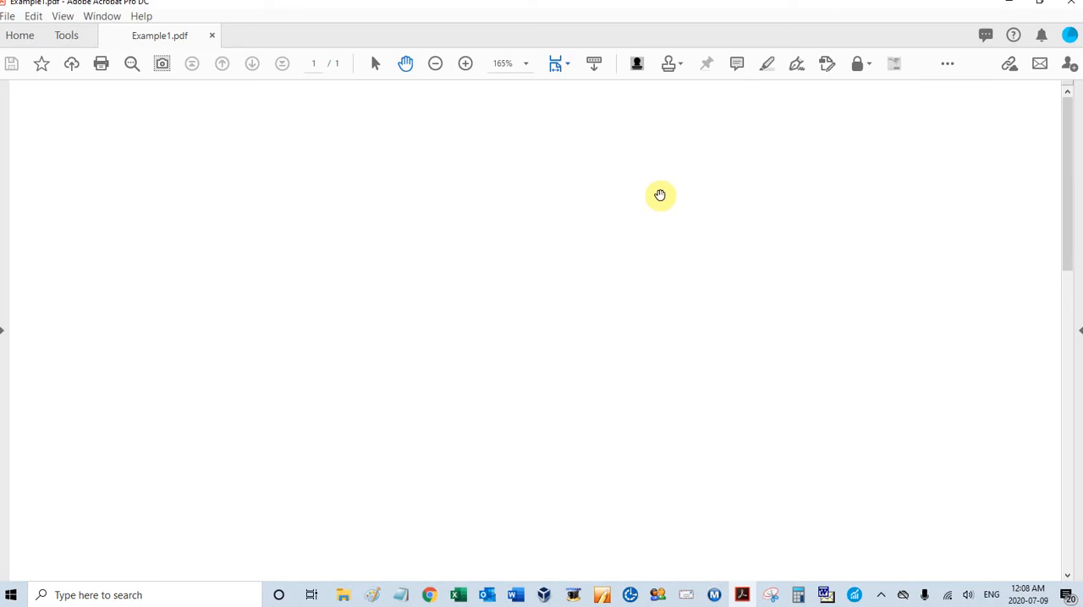
mouse_move(677, 76)
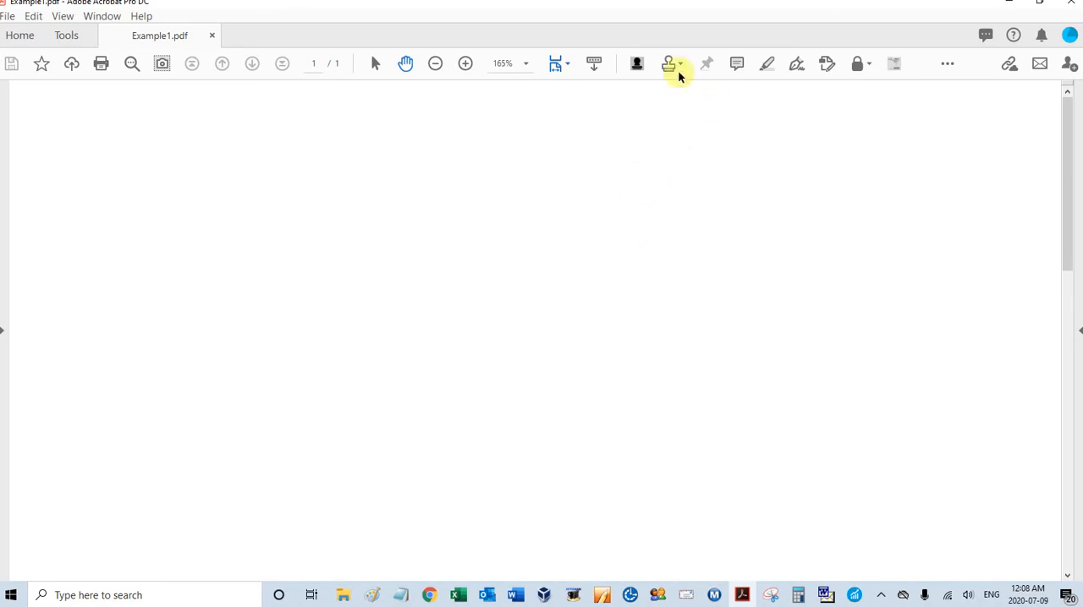
Choose the yellow PAS exhibit stamp and place it near the page's upper left.
left_click(669, 63)
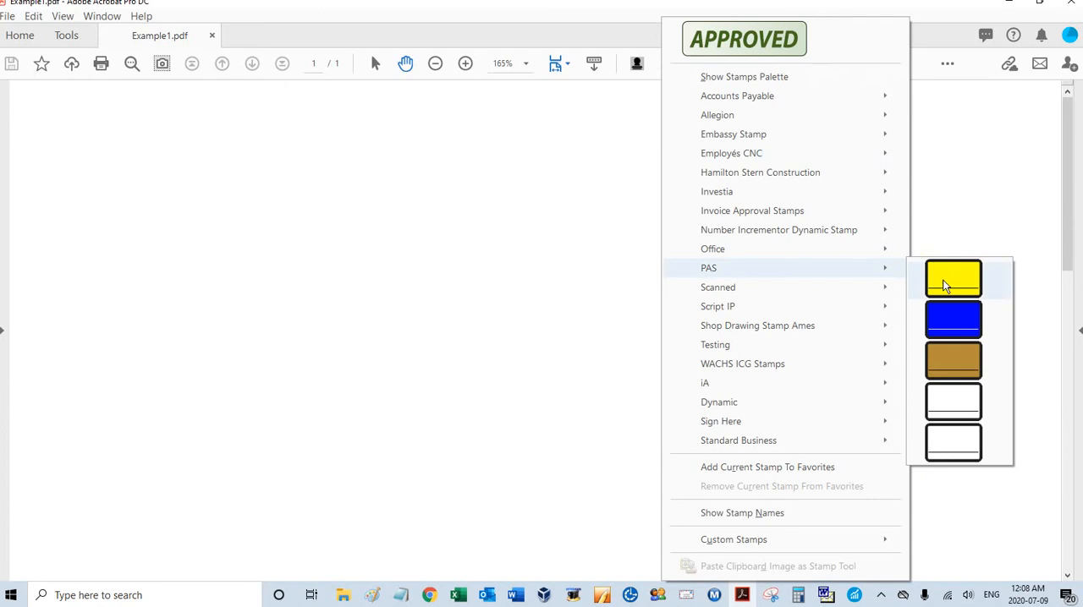
mouse_move(952, 280)
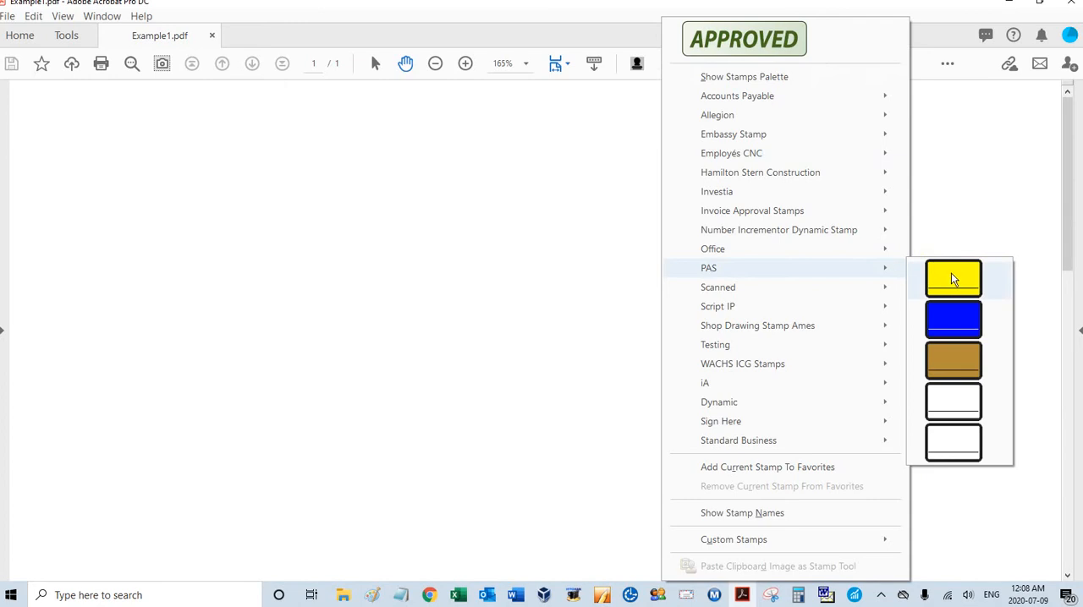
left_click(952, 279)
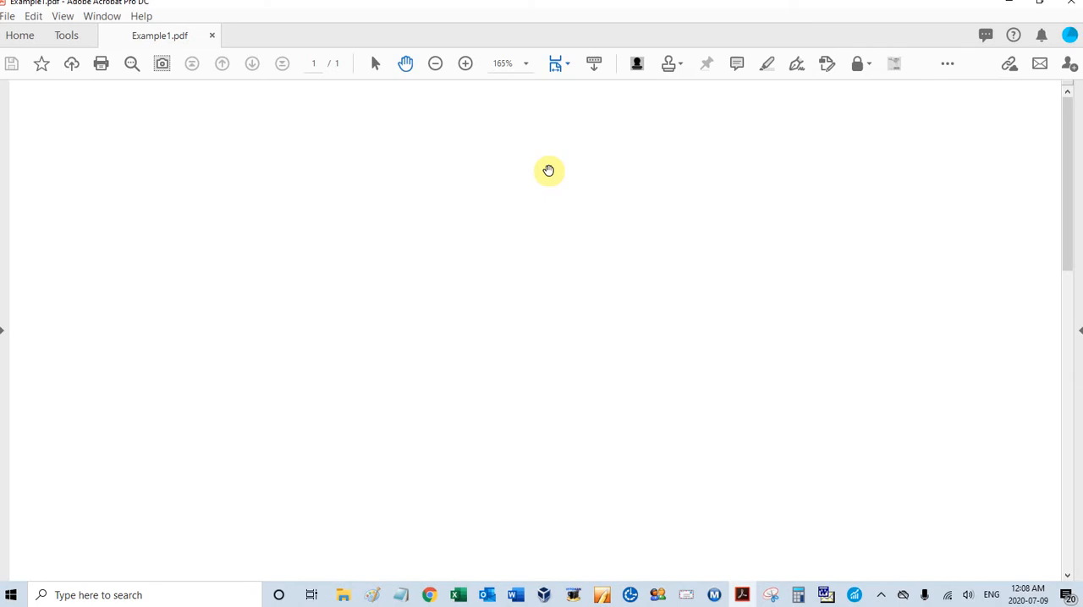
mouse_move(564, 159)
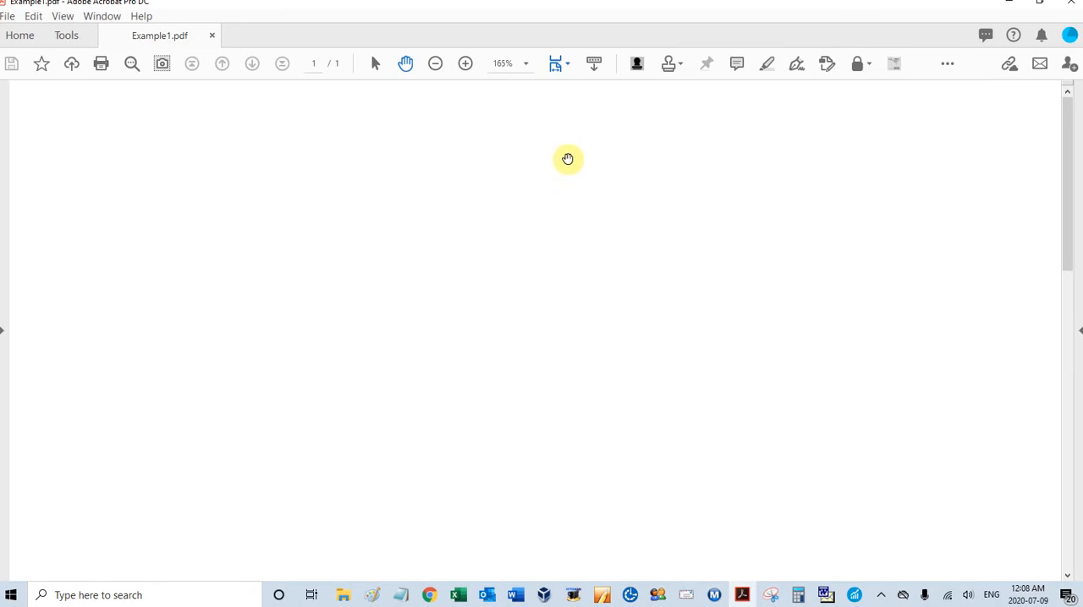
mouse_move(671, 64)
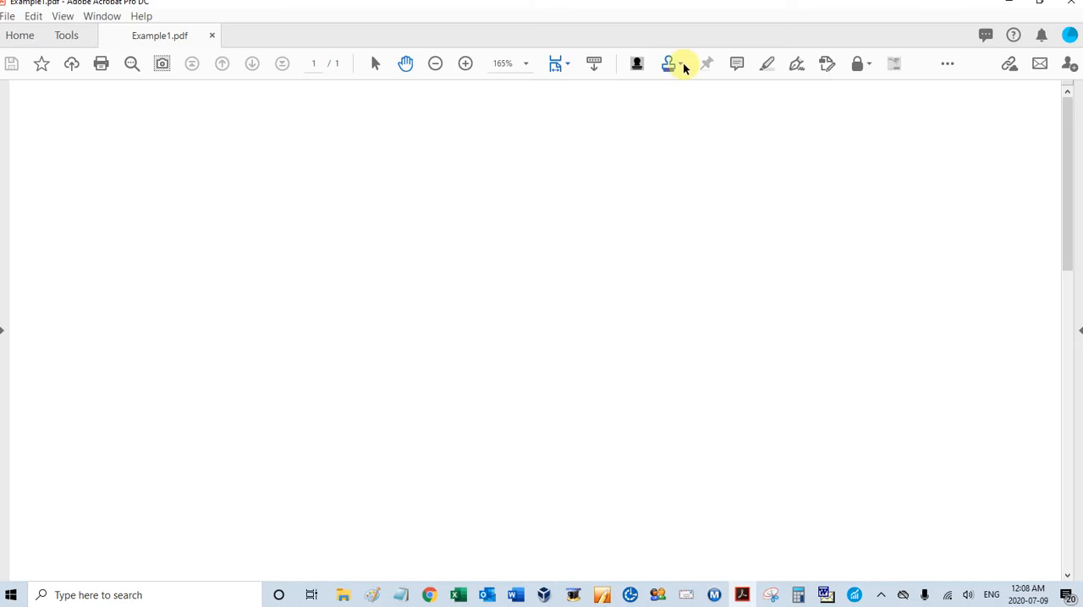
left_click(667, 63)
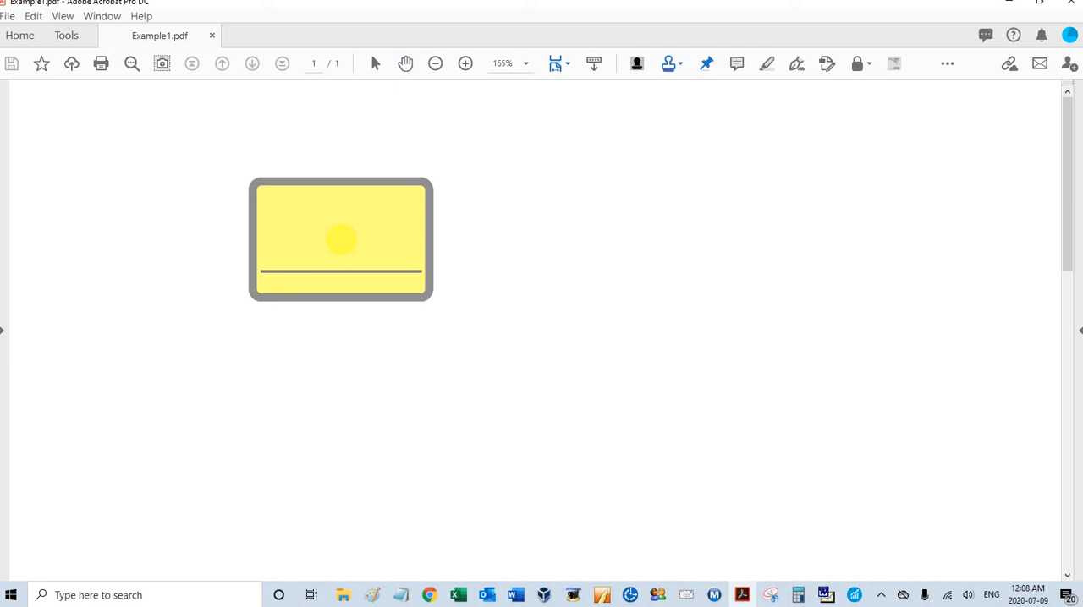
left_click_drag(340, 238, 184, 201)
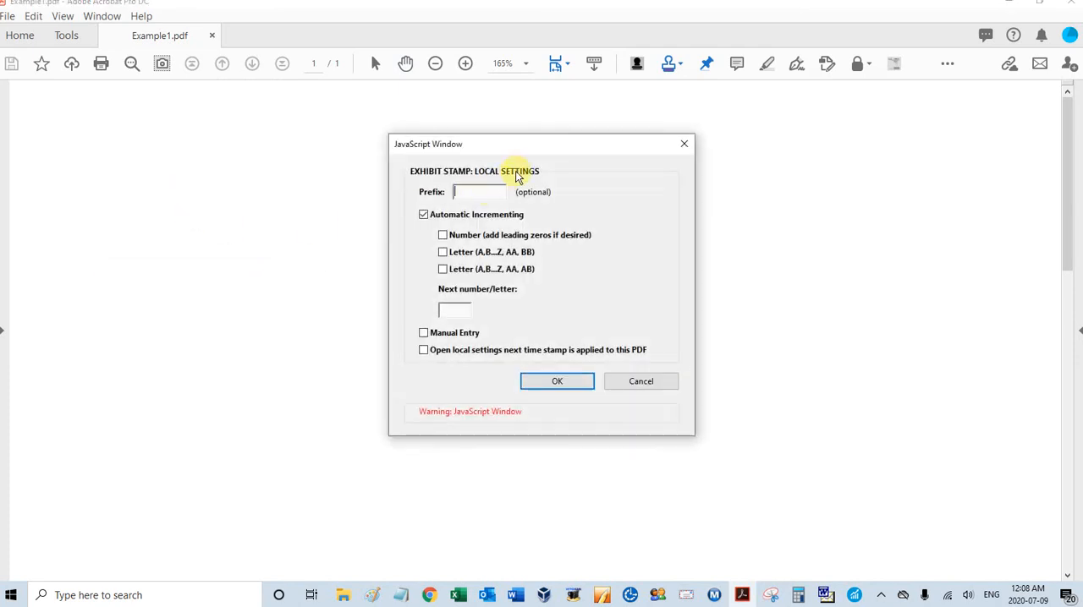
mouse_move(436, 283)
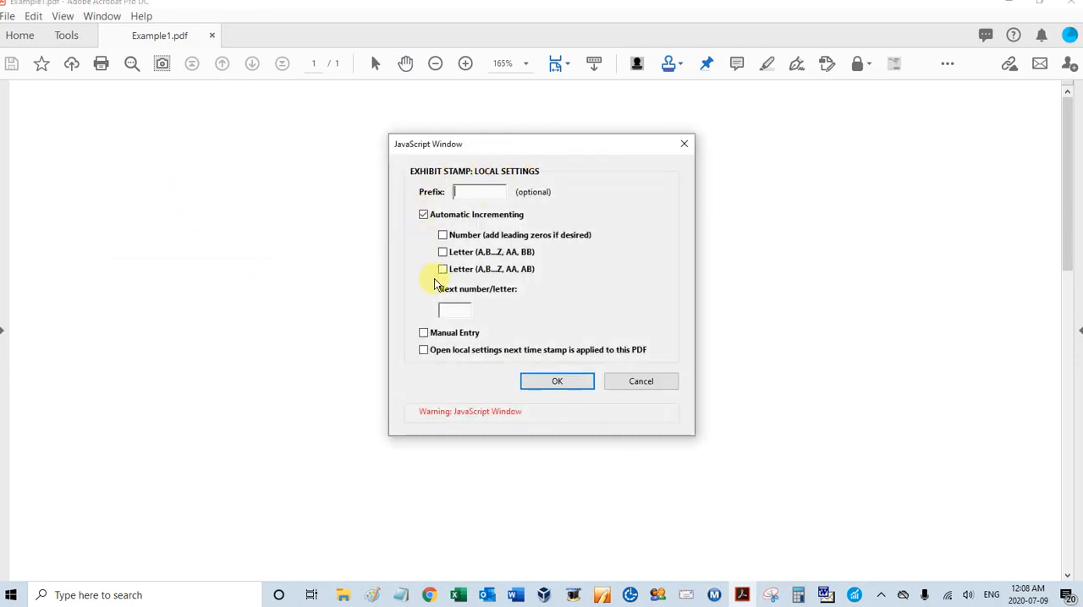
mouse_move(628, 283)
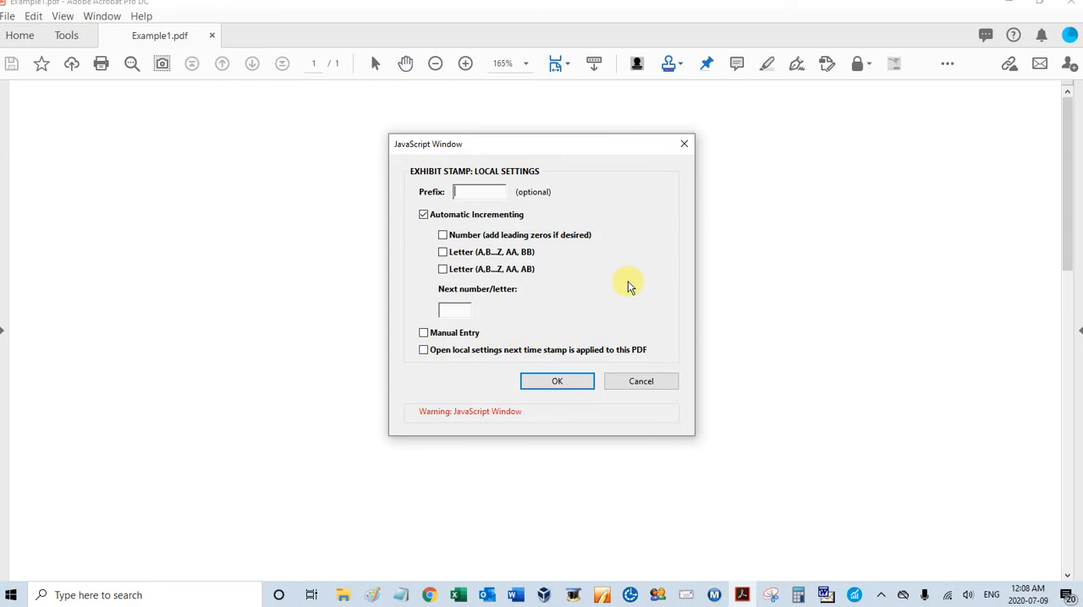
mouse_move(637, 269)
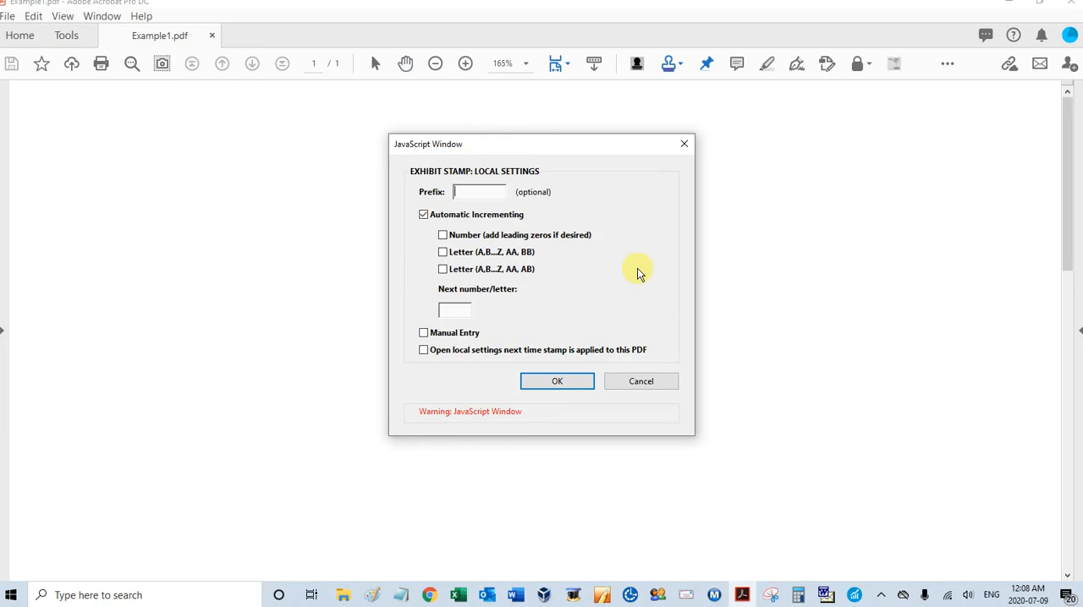
mouse_move(639, 279)
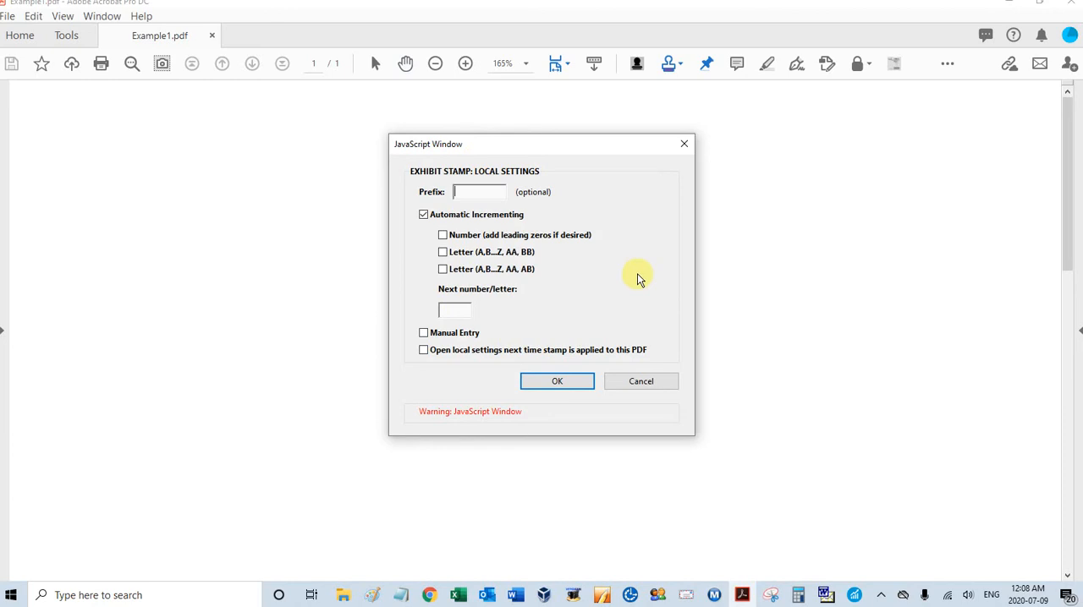
mouse_move(622, 269)
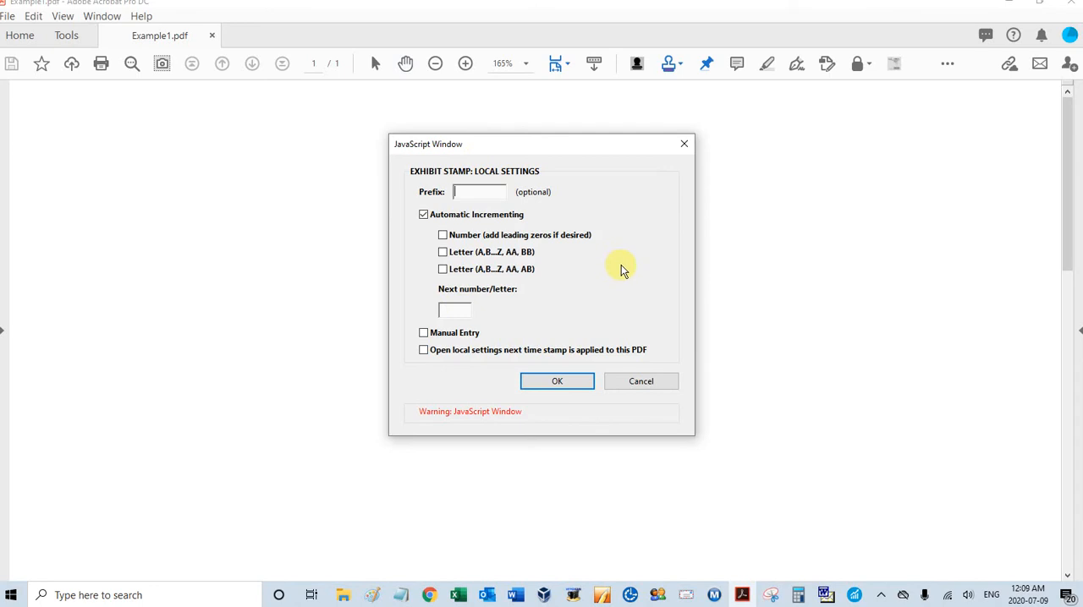
mouse_move(620, 281)
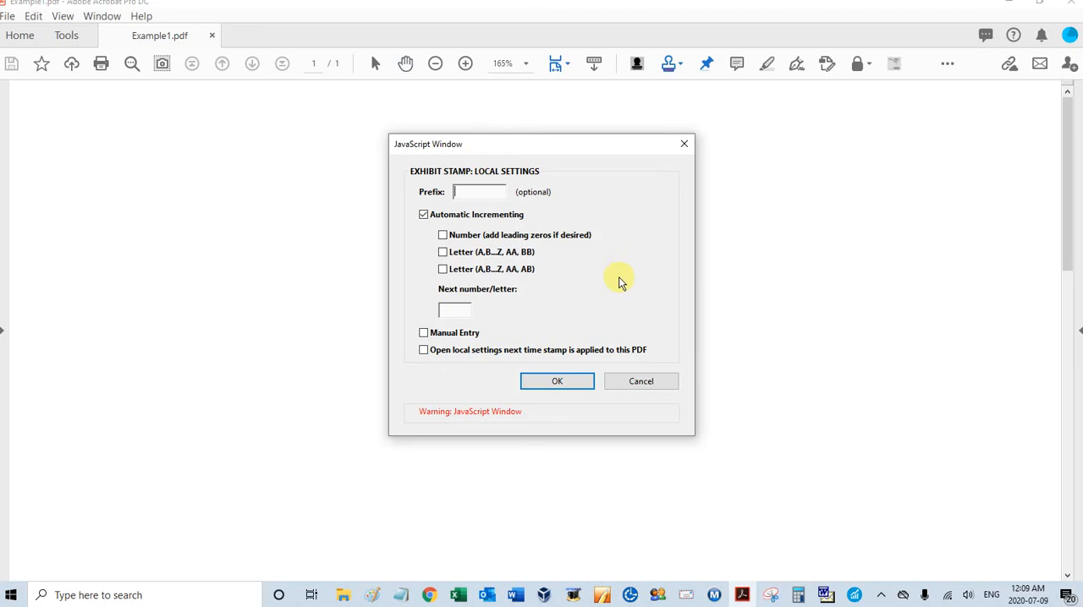
mouse_move(620, 296)
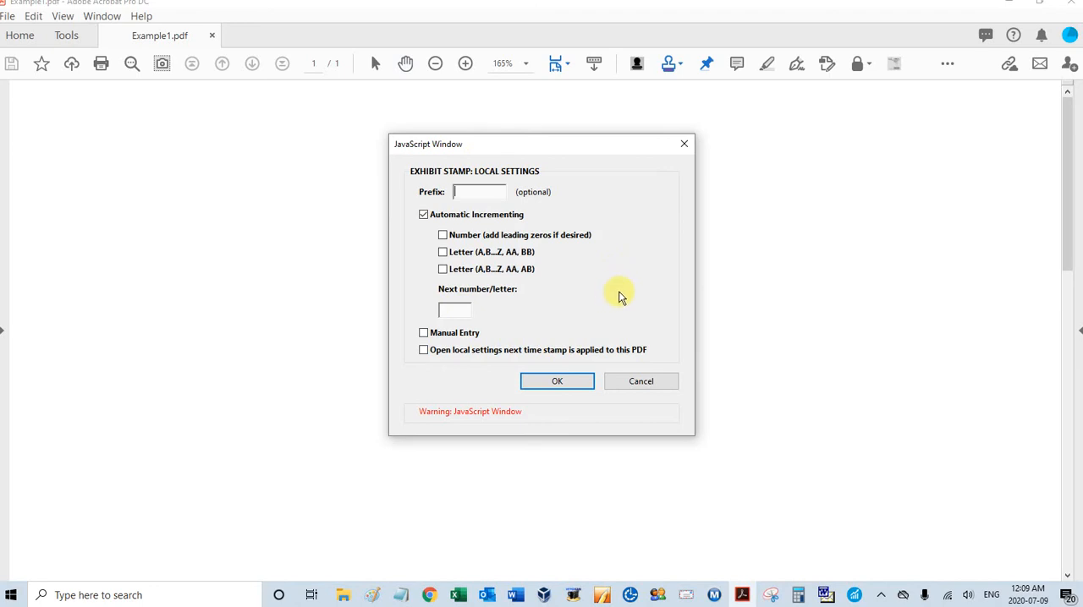
mouse_move(615, 302)
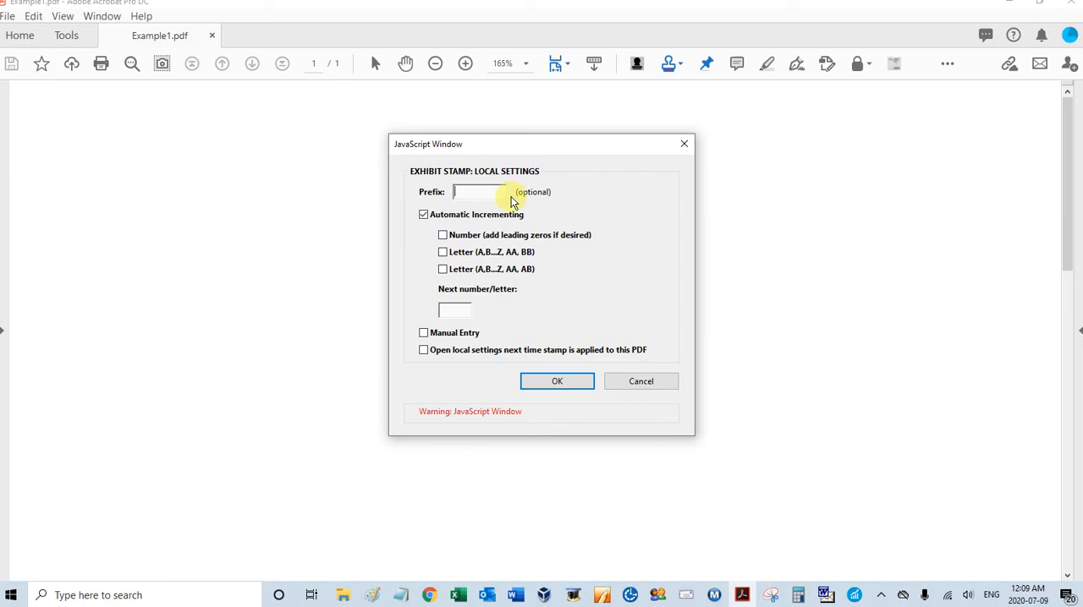
mouse_move(605, 292)
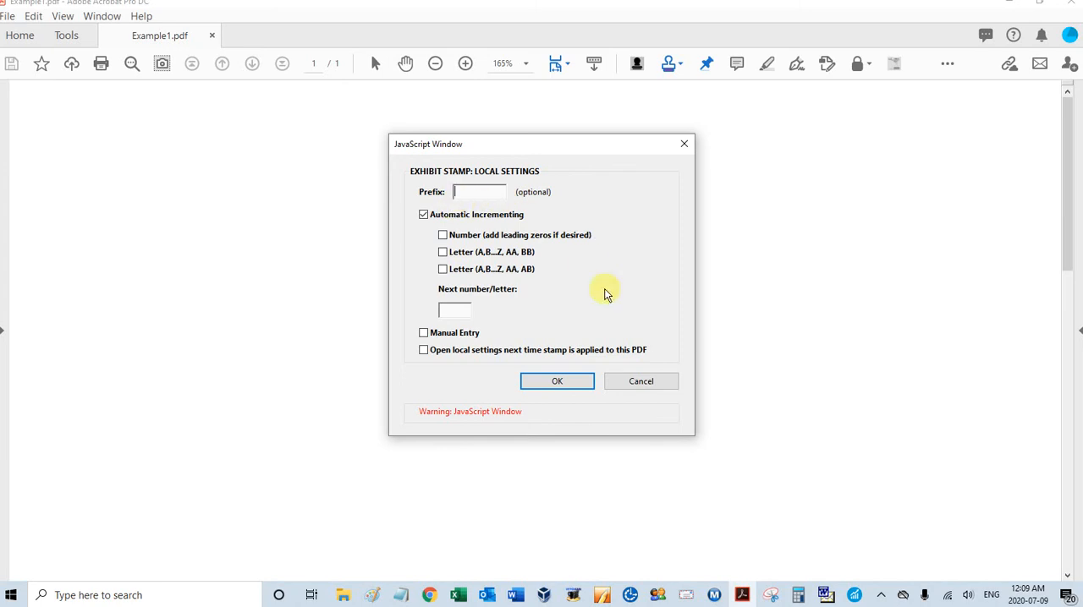
mouse_move(647, 325)
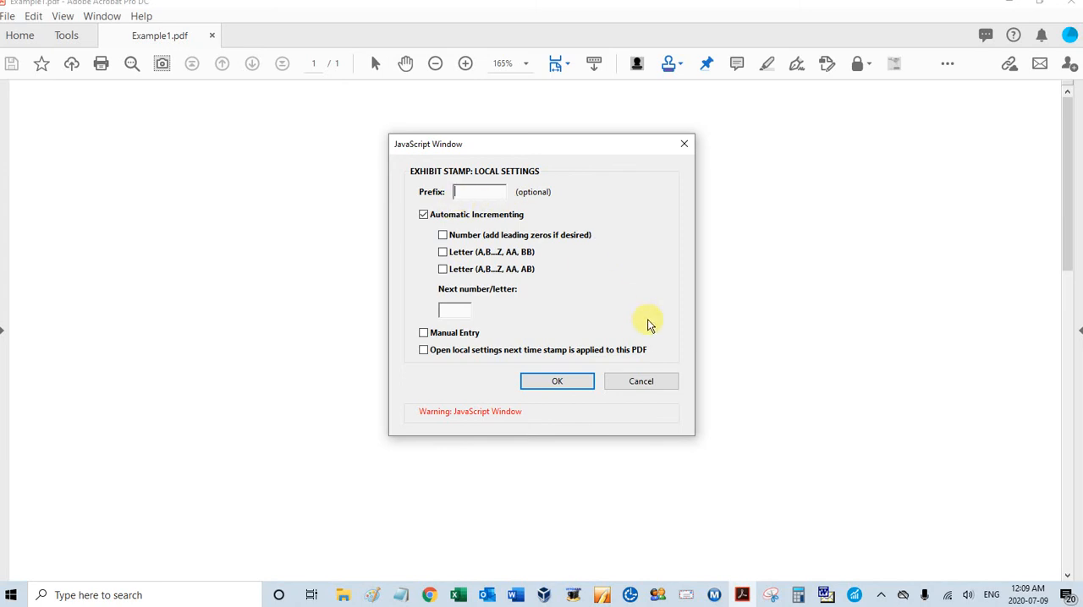
Set prefix A-, enable numeric automatic incrementing, and enter 001 as the next number.
type("A")
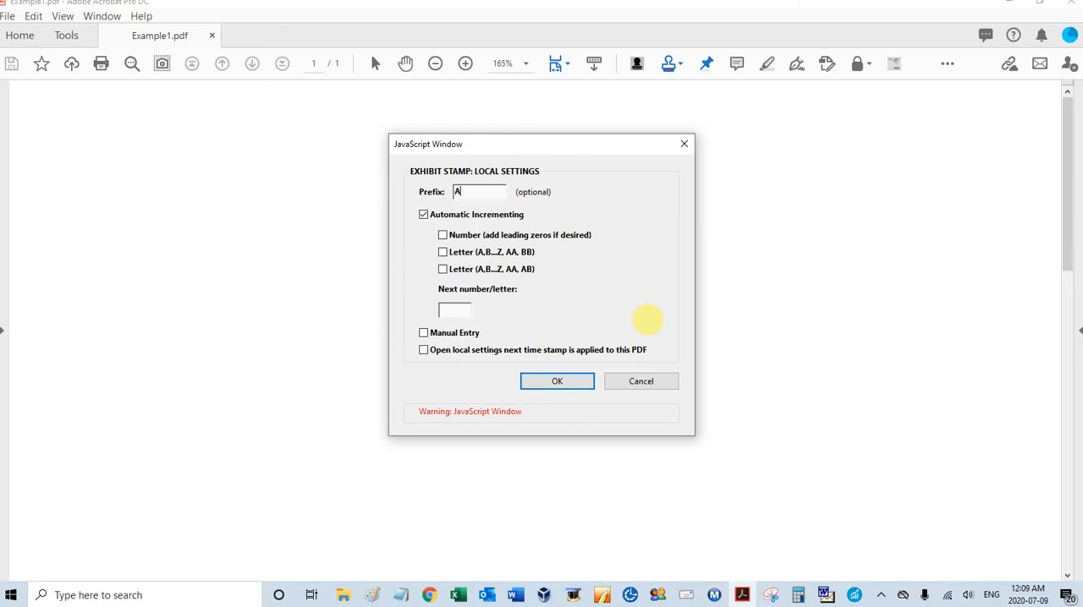
type("-")
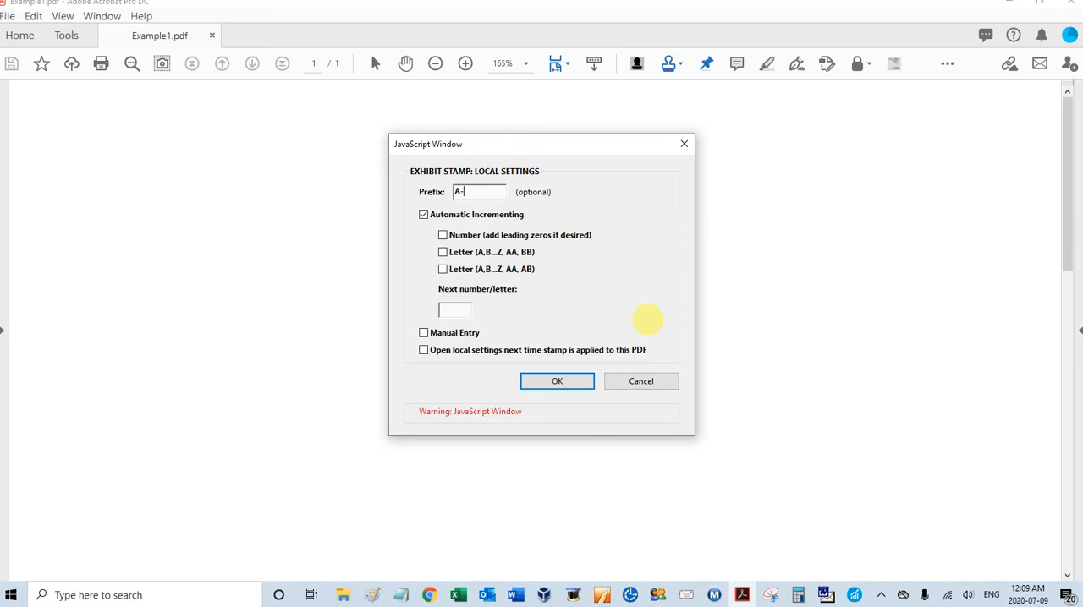
left_click(423, 214)
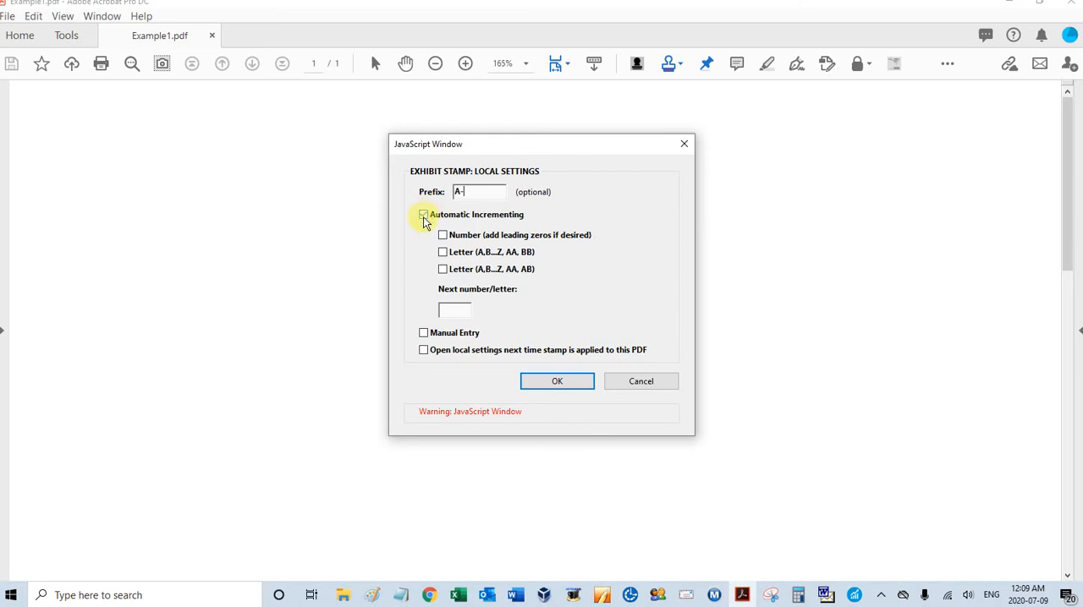
left_click(423, 214)
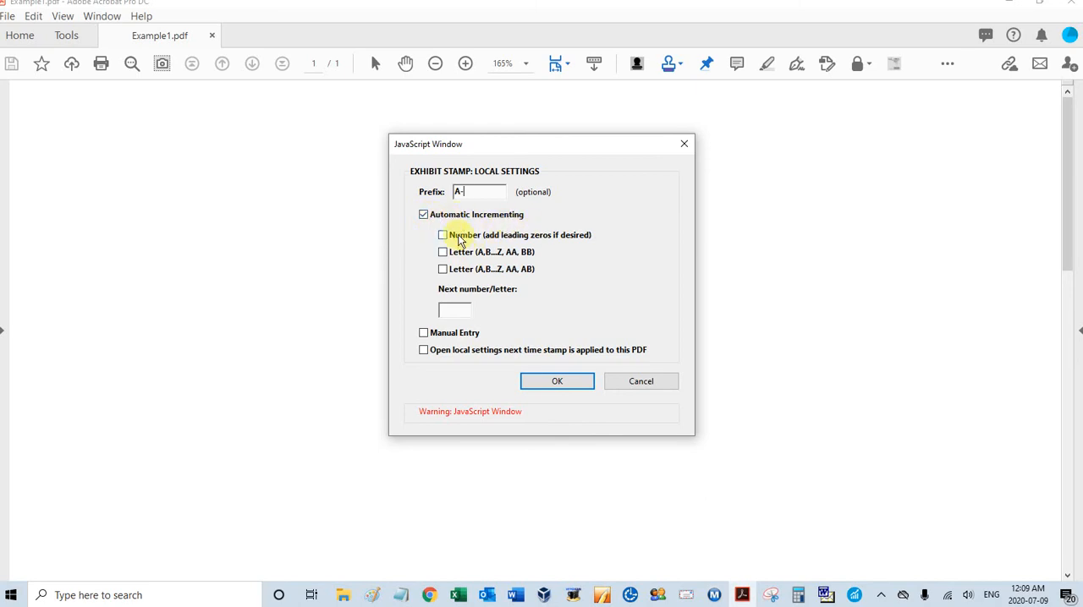
left_click(442, 234)
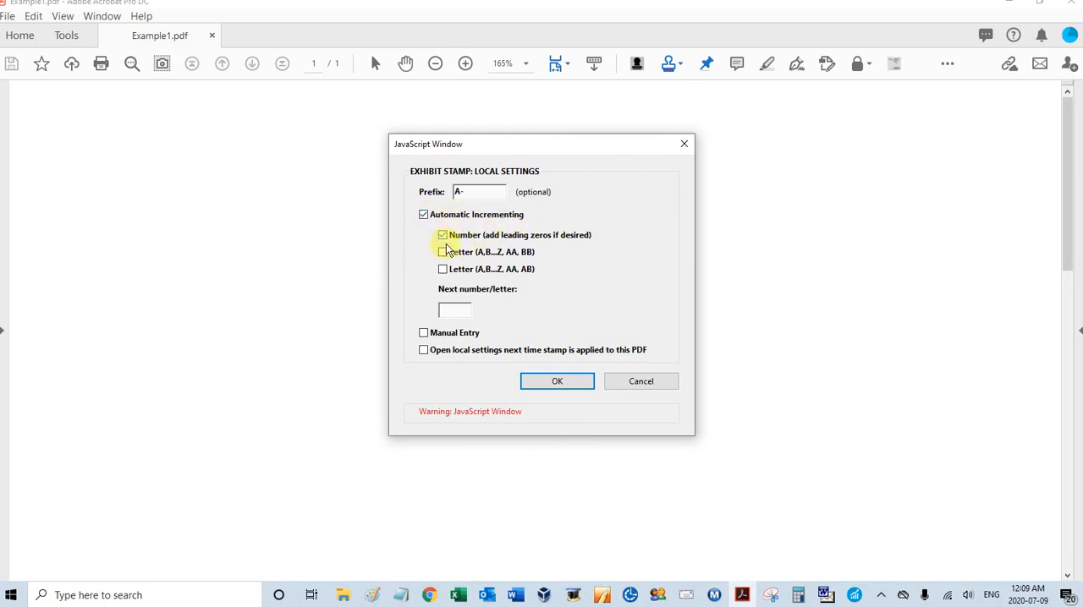
mouse_move(588, 330)
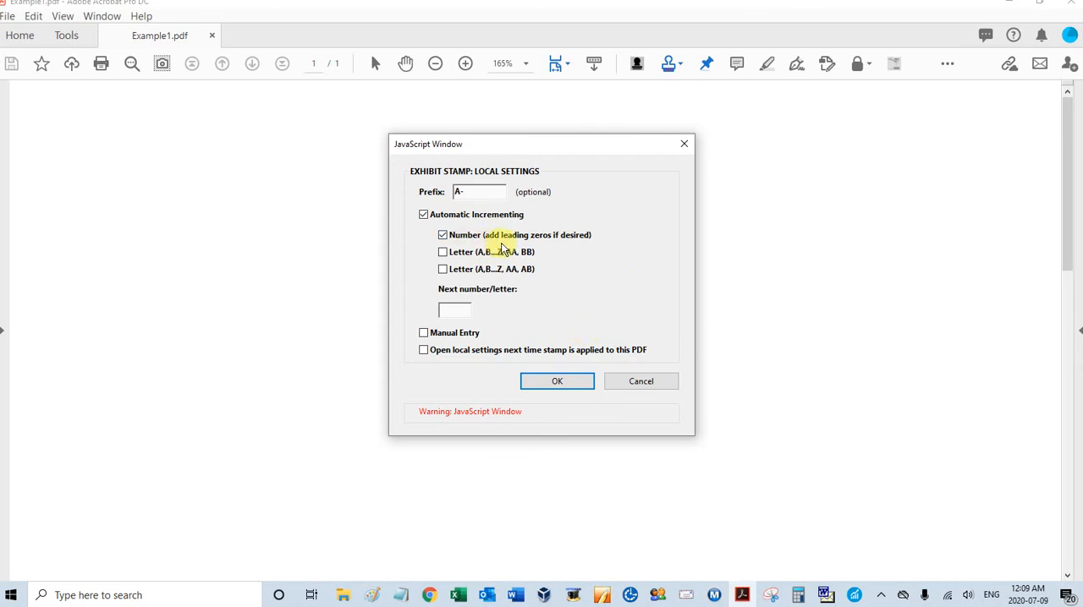
mouse_move(476, 323)
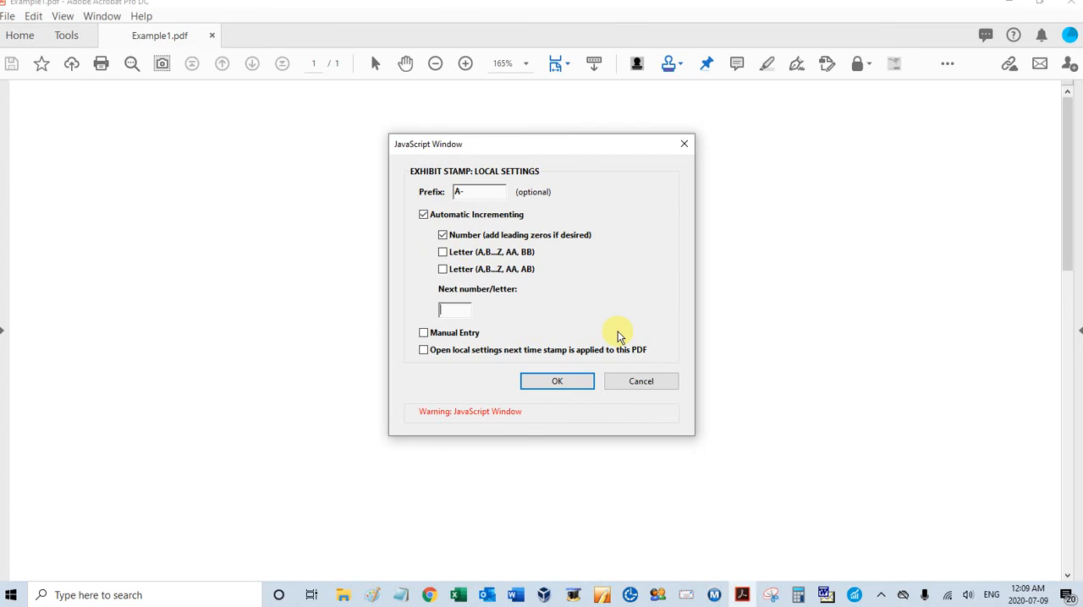
type("00")
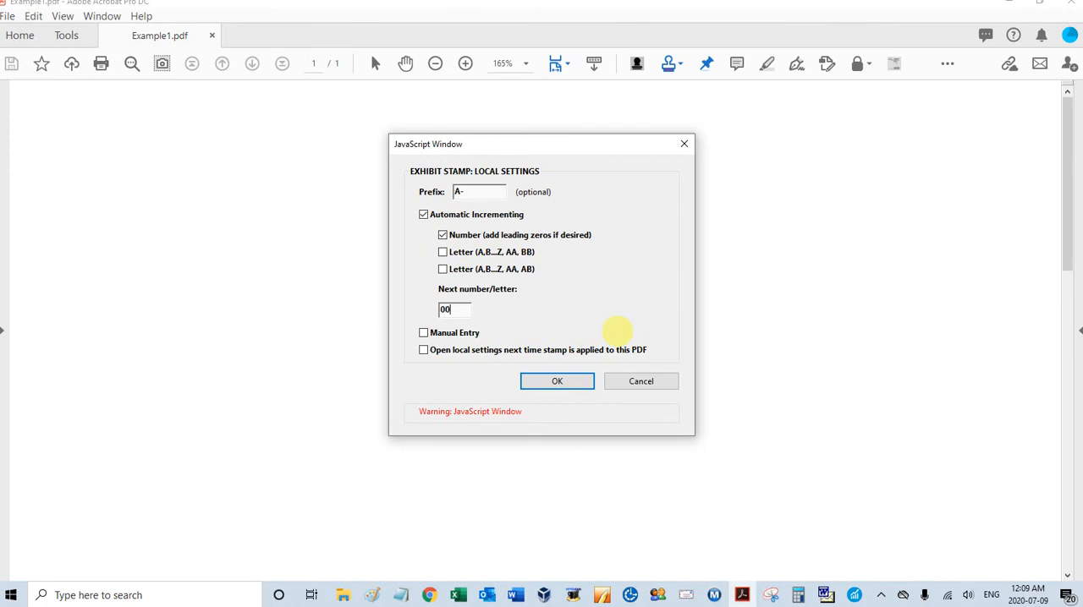
type("1")
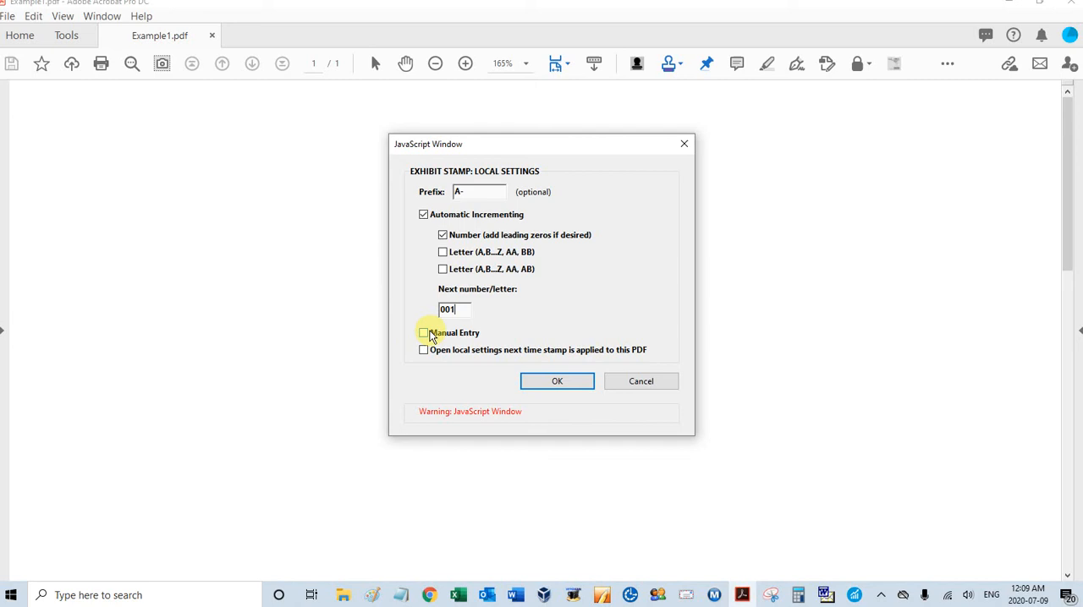
mouse_move(487, 355)
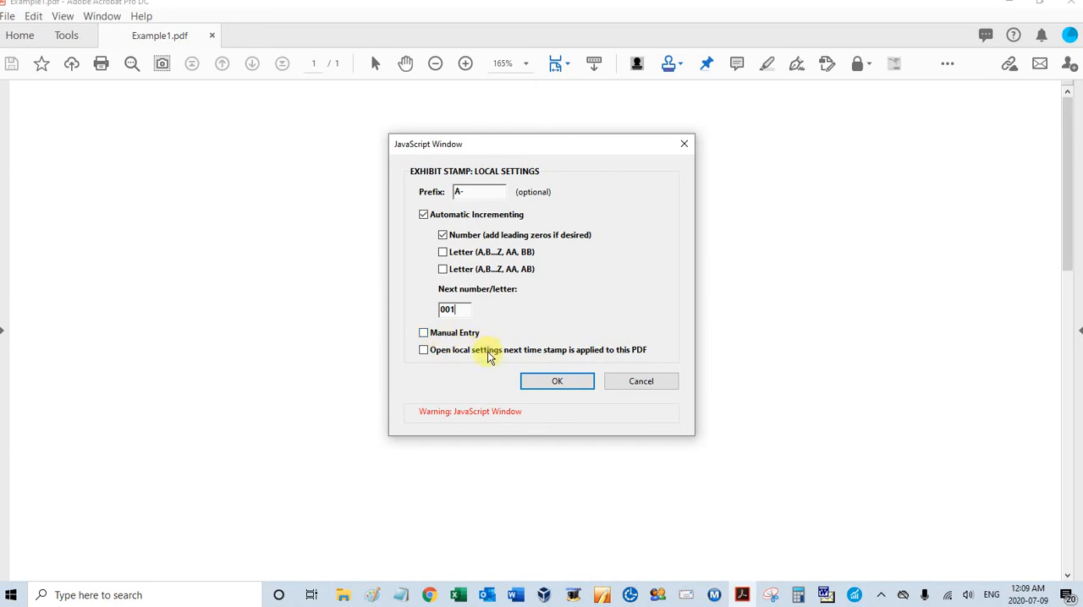
mouse_move(446, 355)
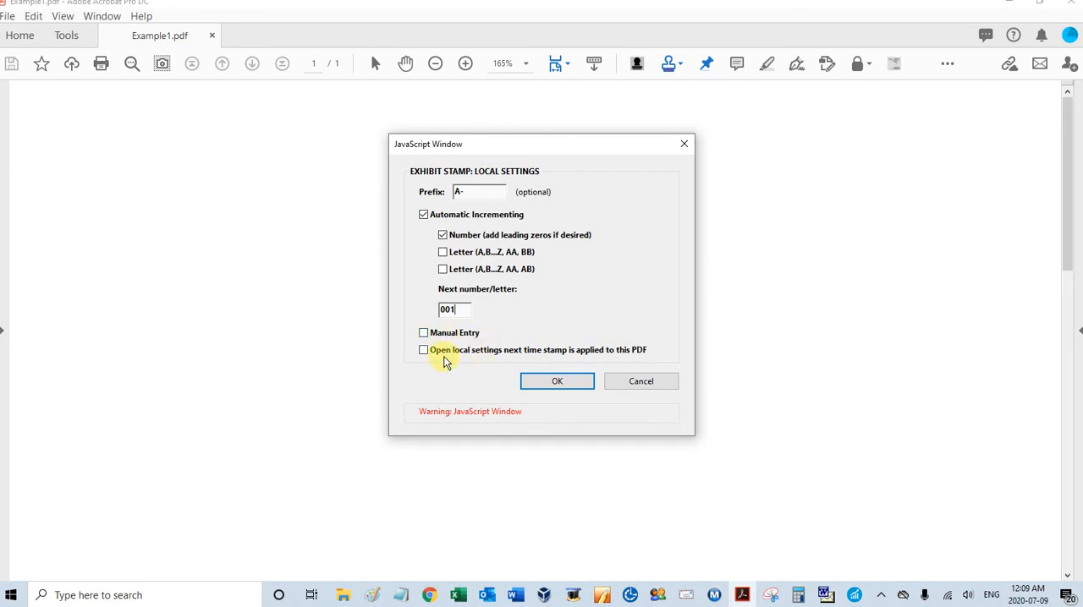
mouse_move(522, 356)
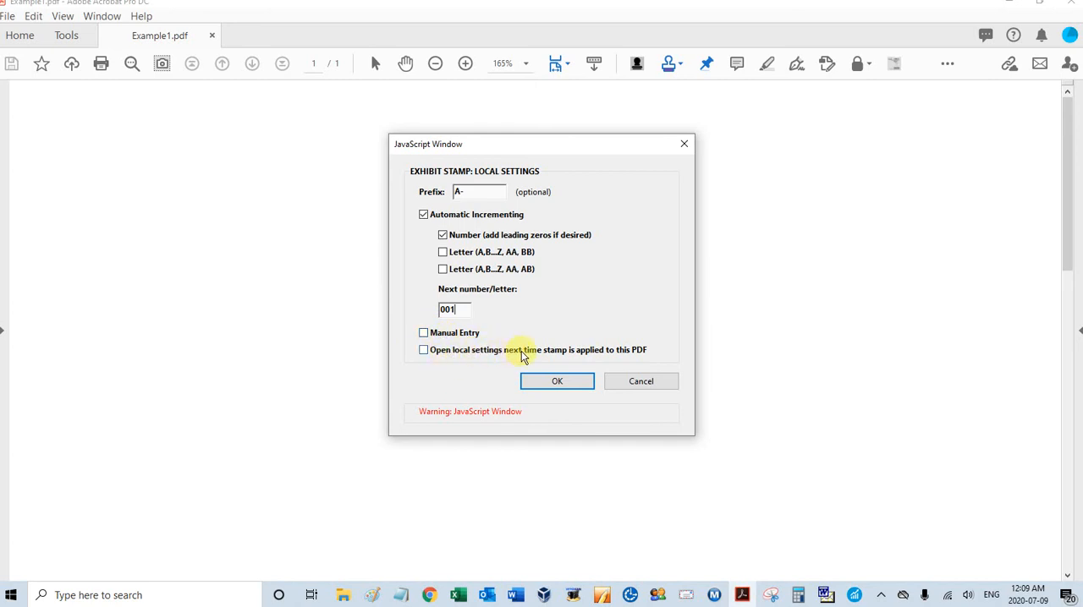
mouse_move(502, 382)
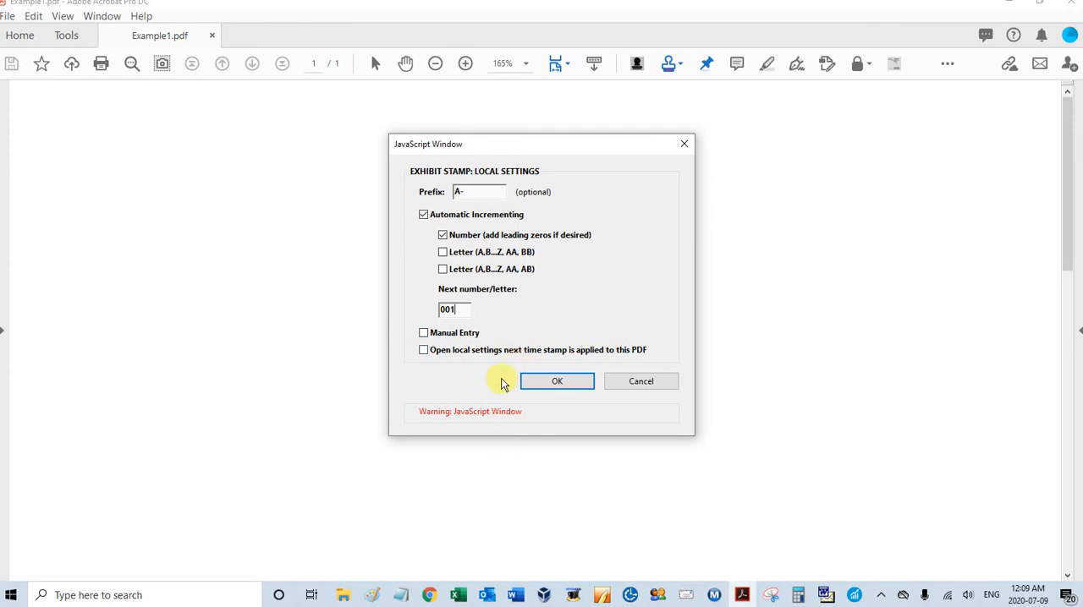
mouse_move(423, 332)
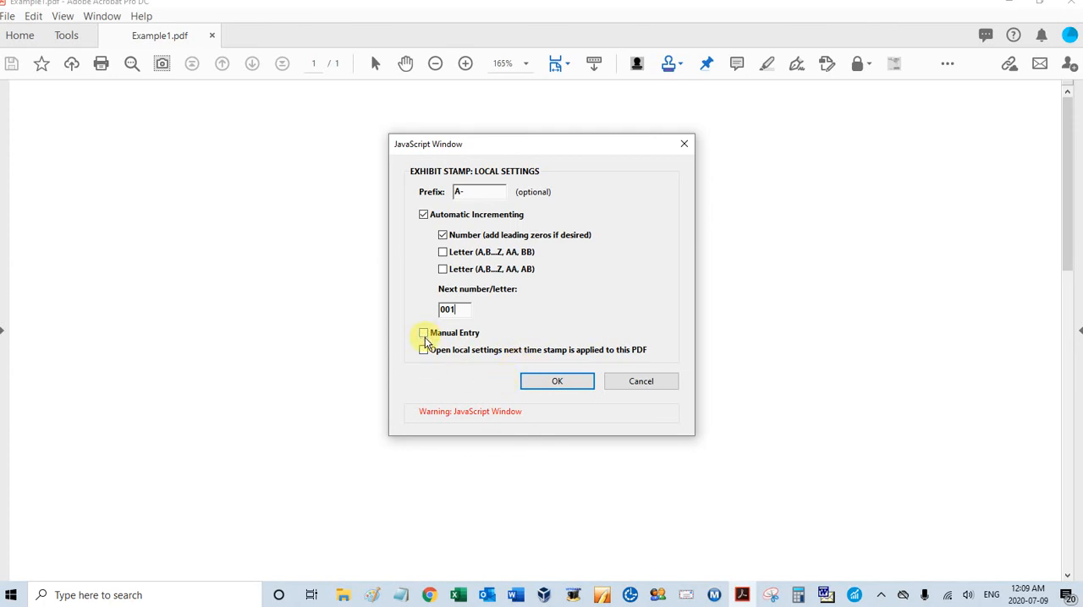
mouse_move(592, 125)
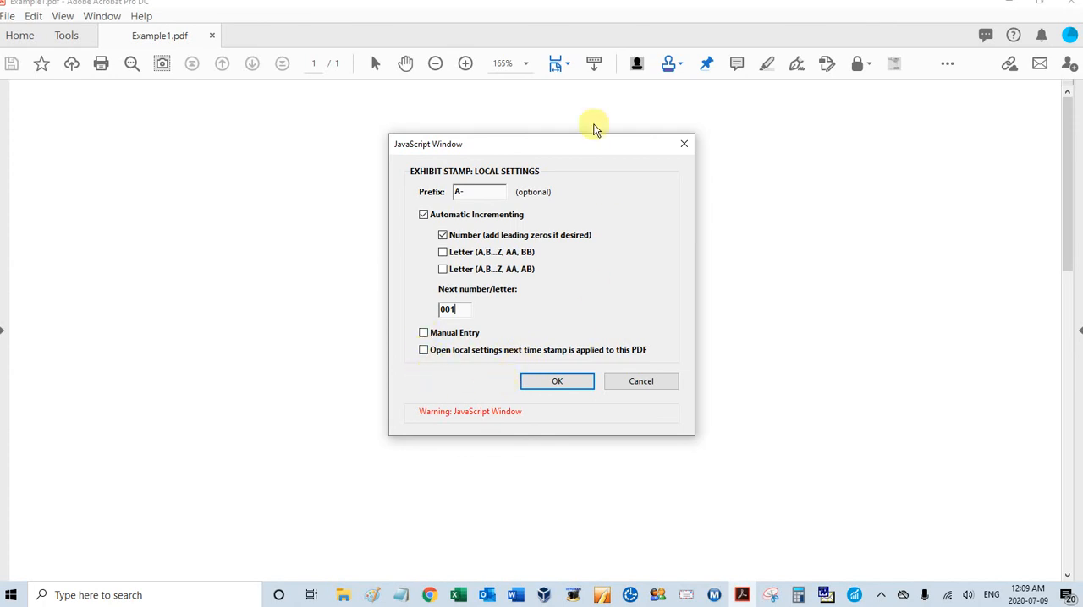
mouse_move(603, 293)
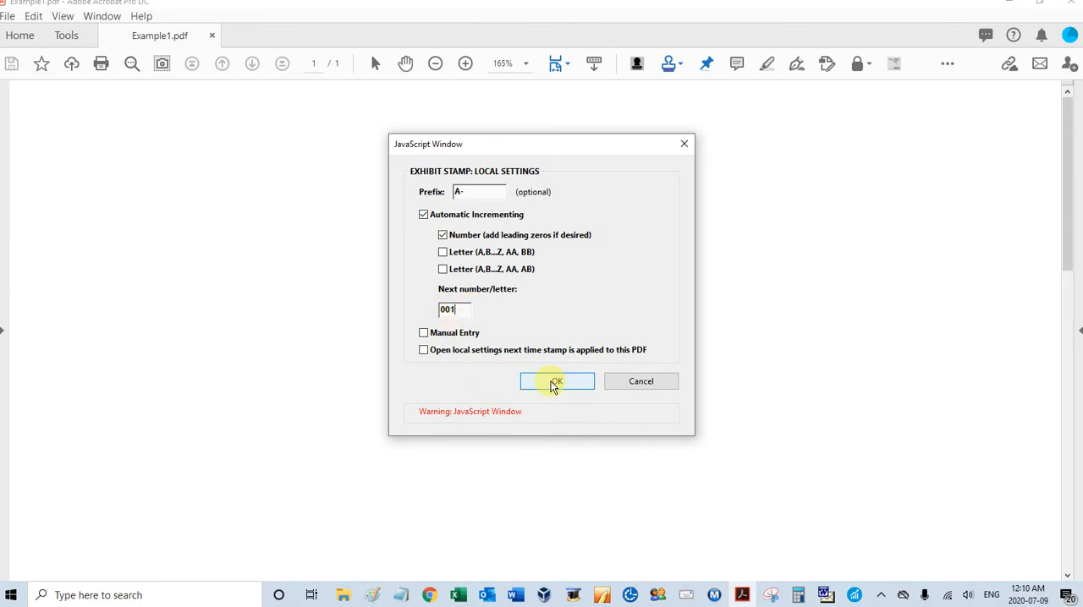
Confirm the settings and place stamps A-001 through A-005, dated 07/09/2020, on the page.
left_click(557, 381)
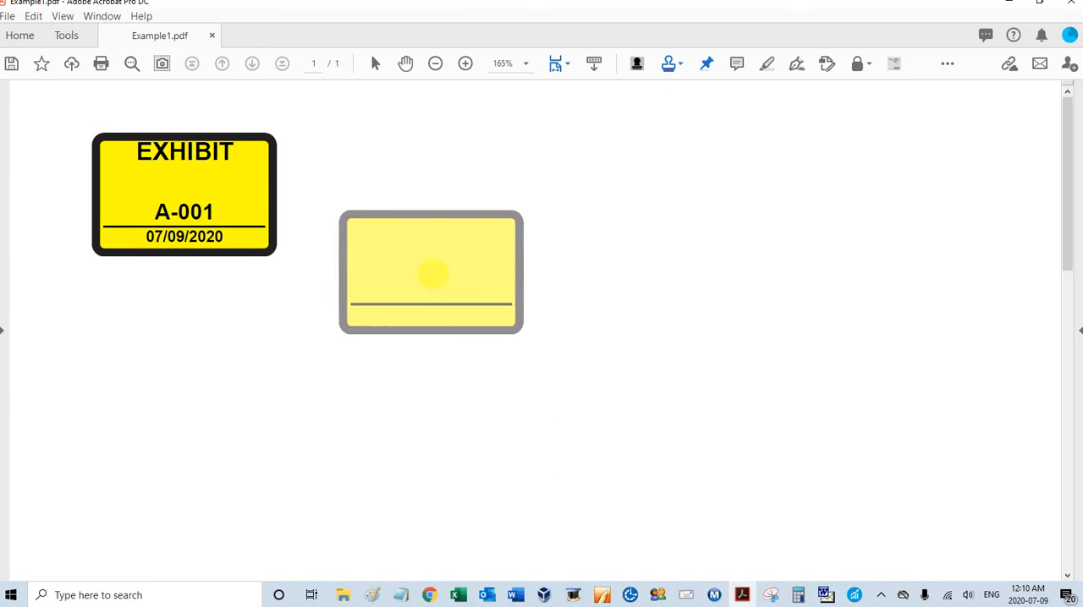
left_click_drag(431, 272, 326, 247)
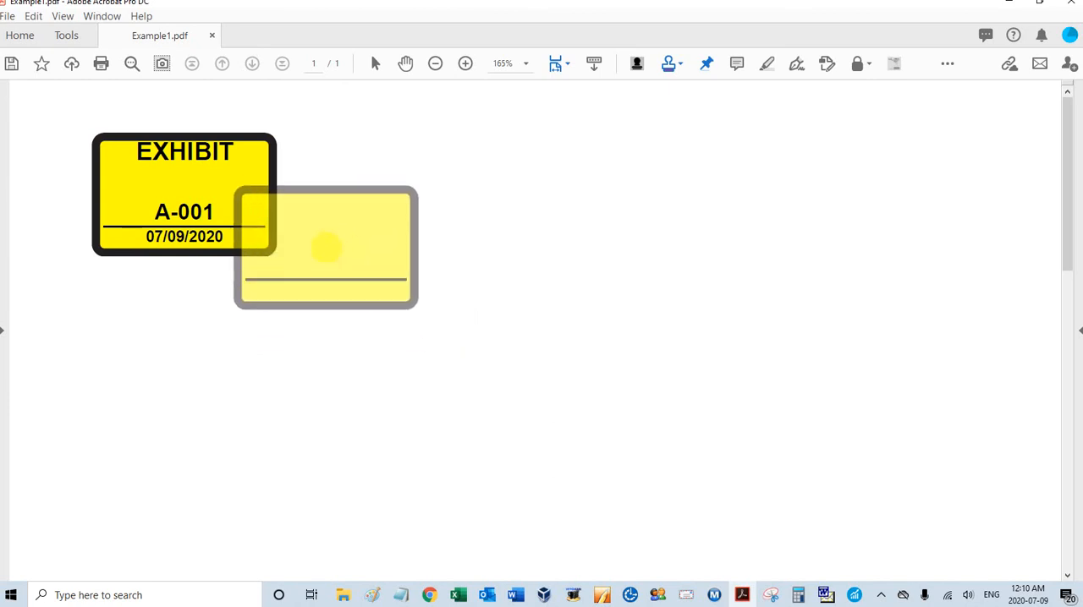
left_click_drag(325, 245, 476, 220)
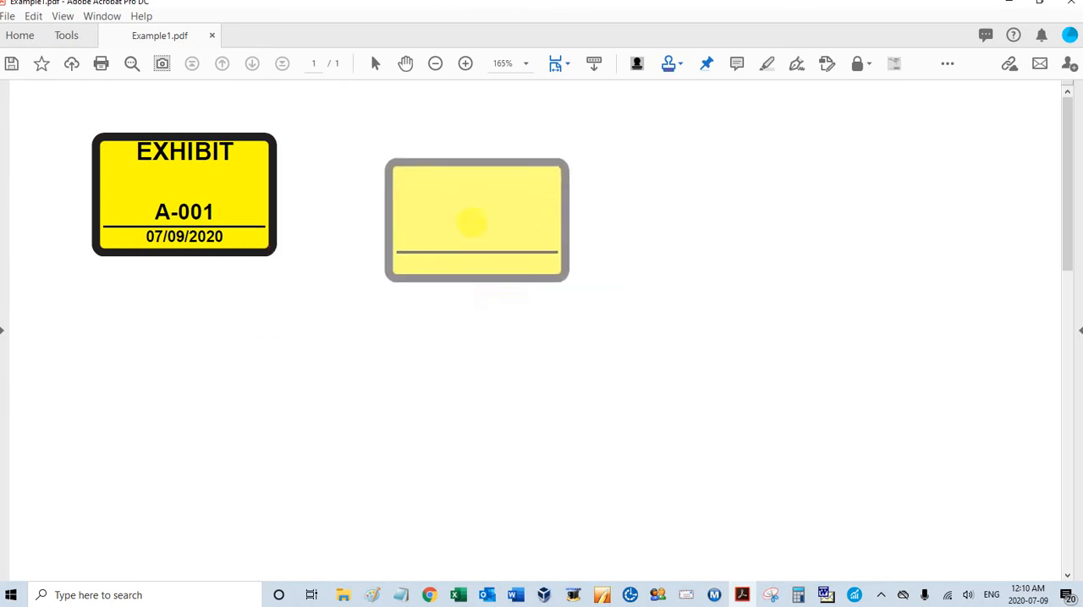
left_click_drag(476, 220, 743, 140)
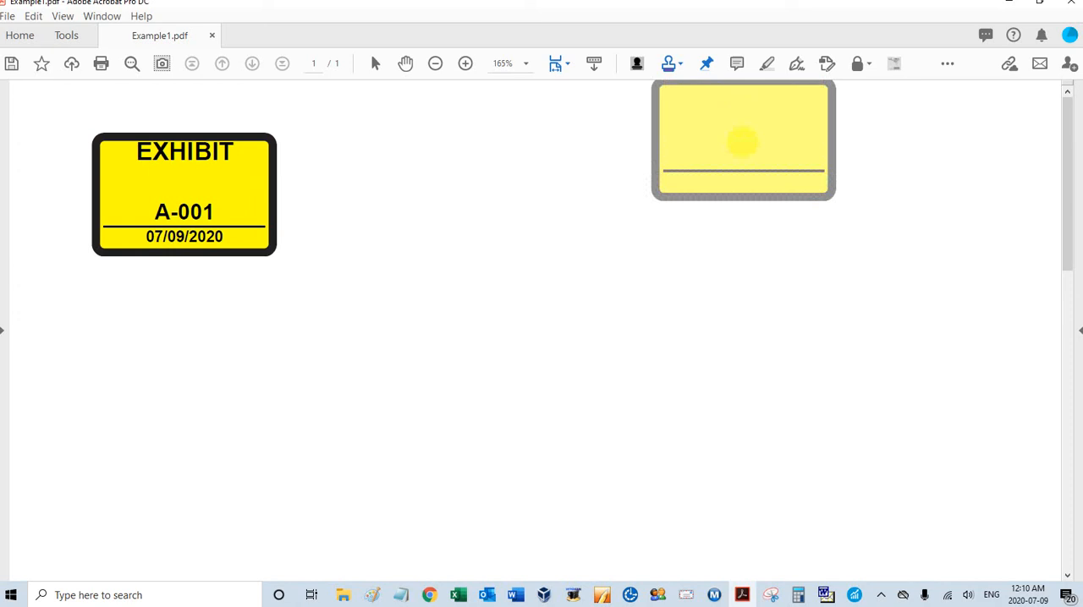
left_click(708, 63)
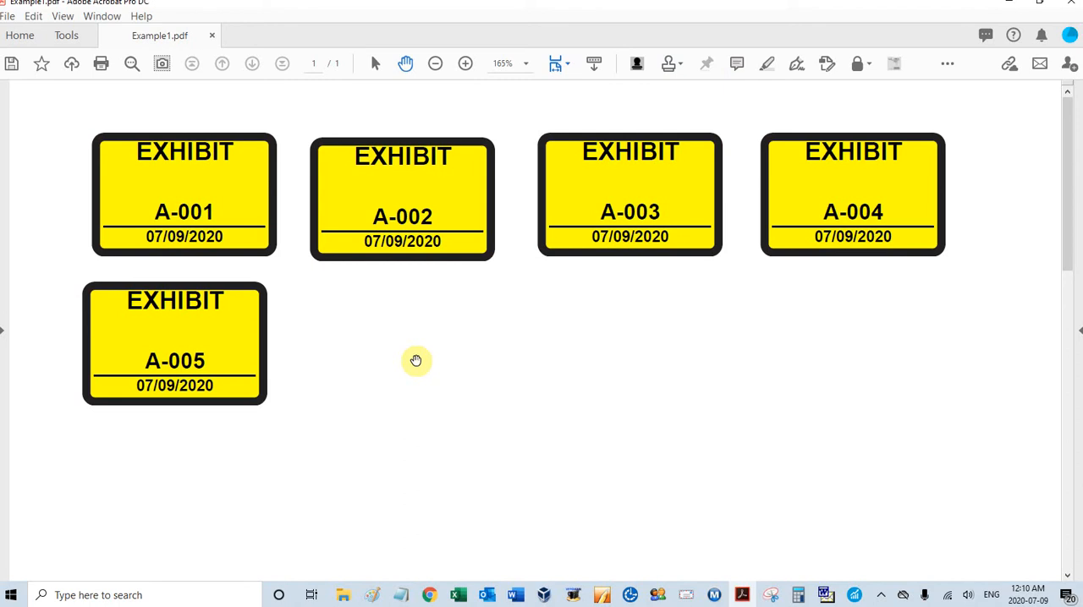
mouse_move(413, 178)
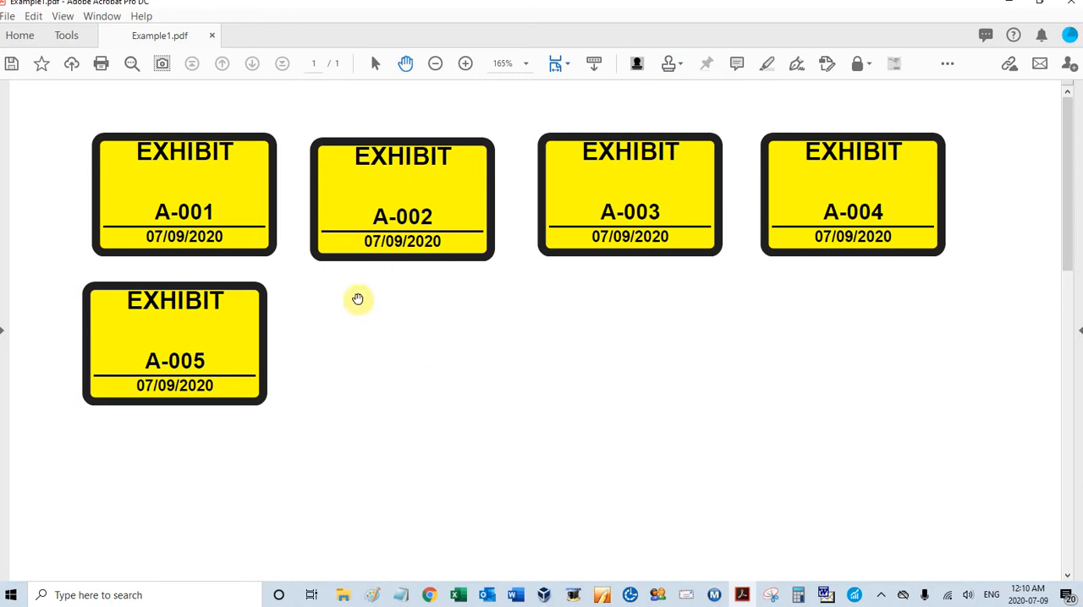
mouse_move(354, 343)
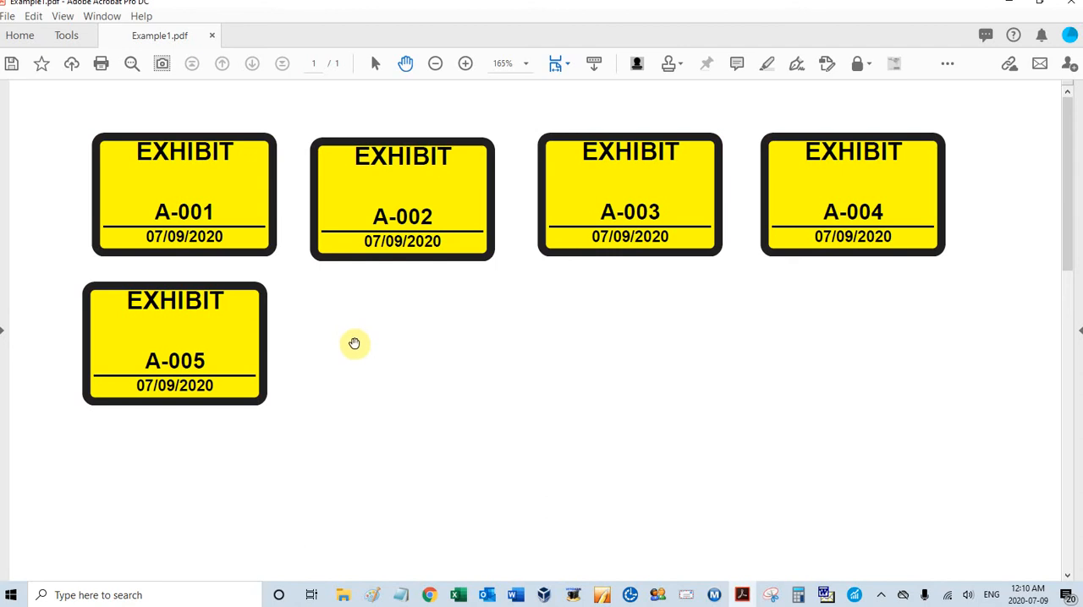
mouse_move(362, 360)
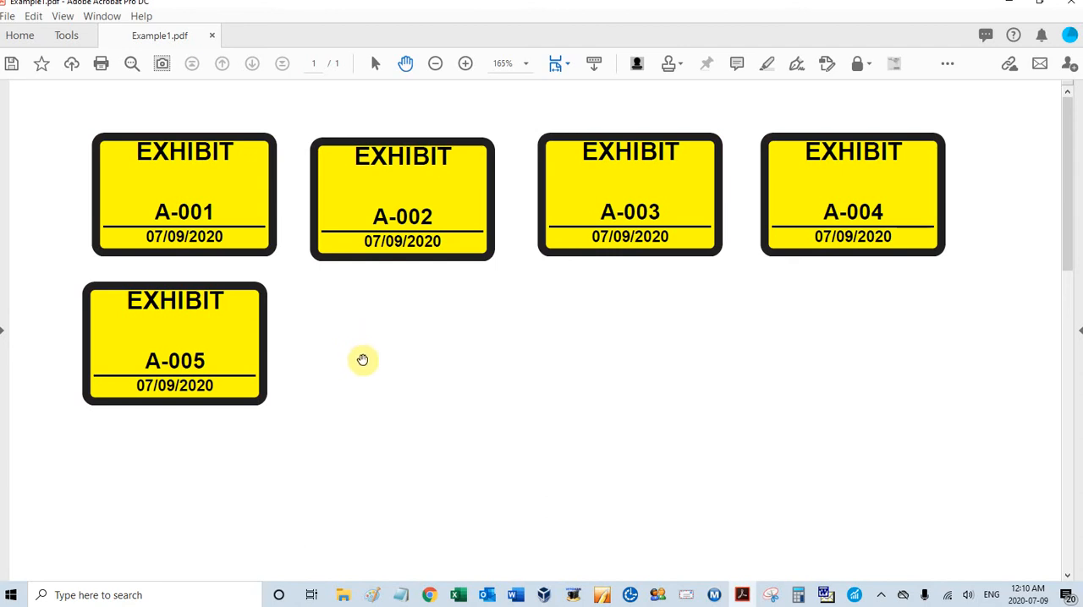
mouse_move(666, 86)
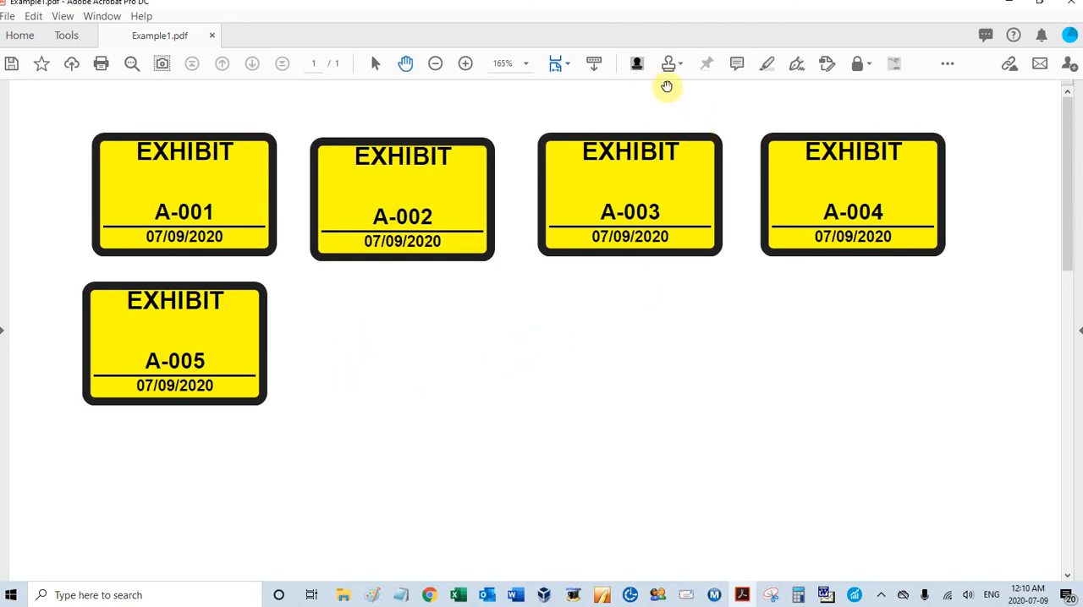
mouse_move(637, 64)
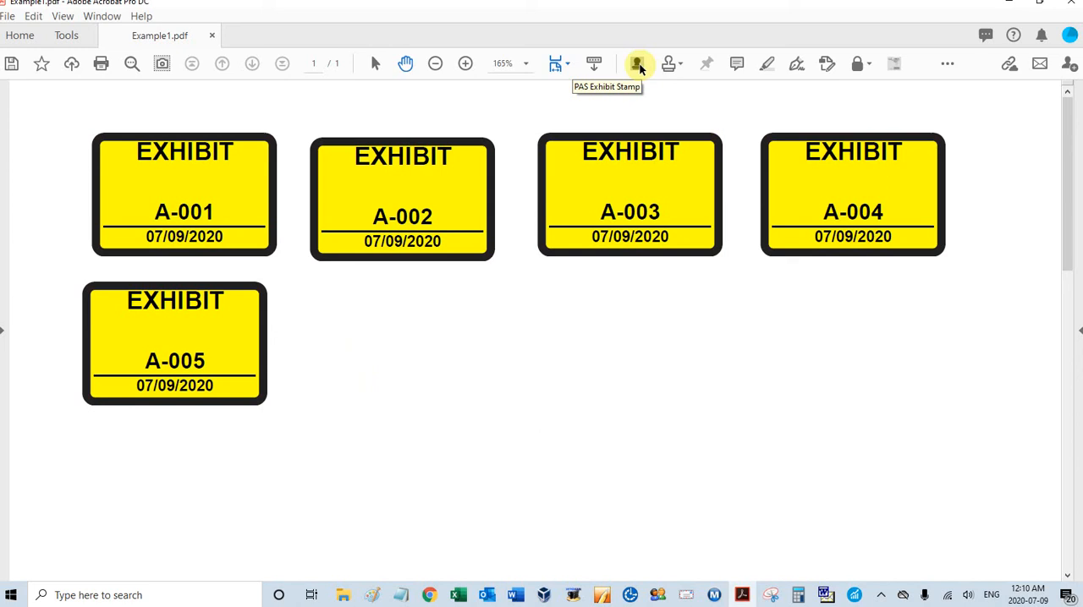
Reopen the stamp list to pick the yellow EXHIBIT stamp again.
left_click(637, 64)
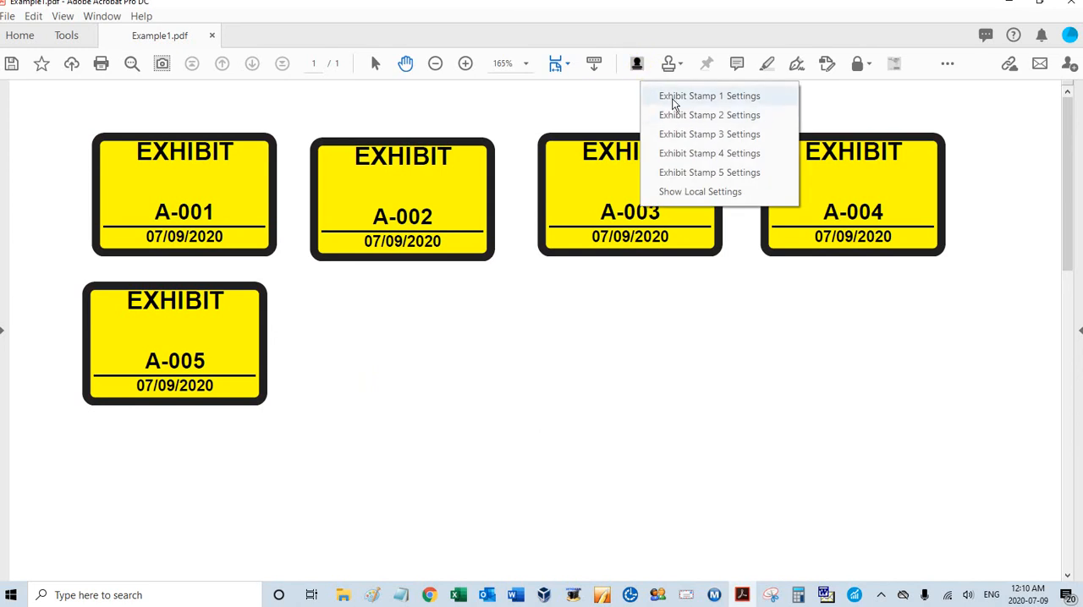
mouse_move(709, 134)
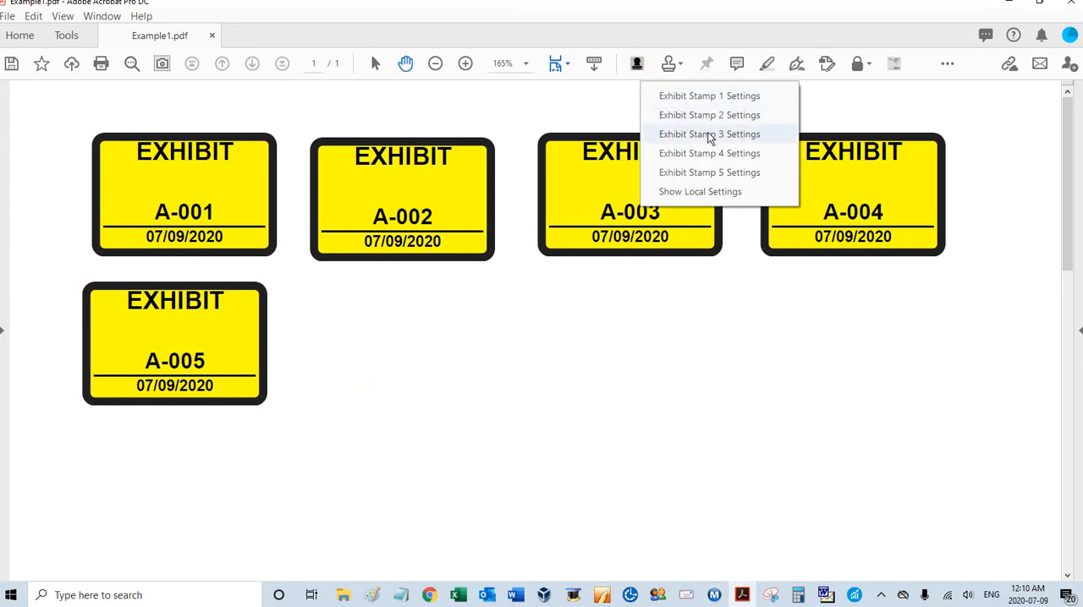
mouse_move(711, 153)
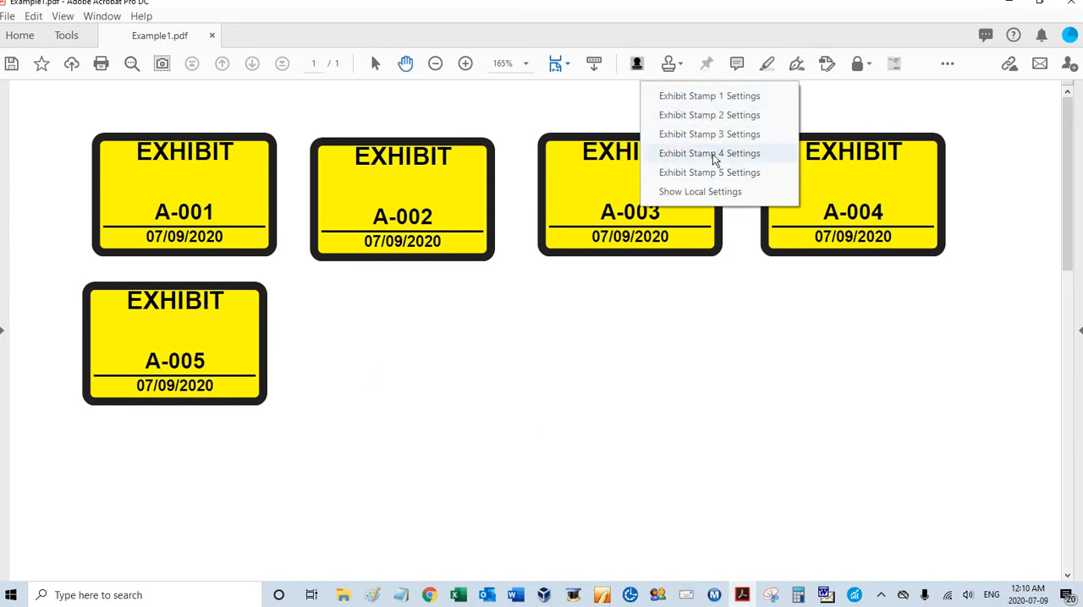
mouse_move(699, 191)
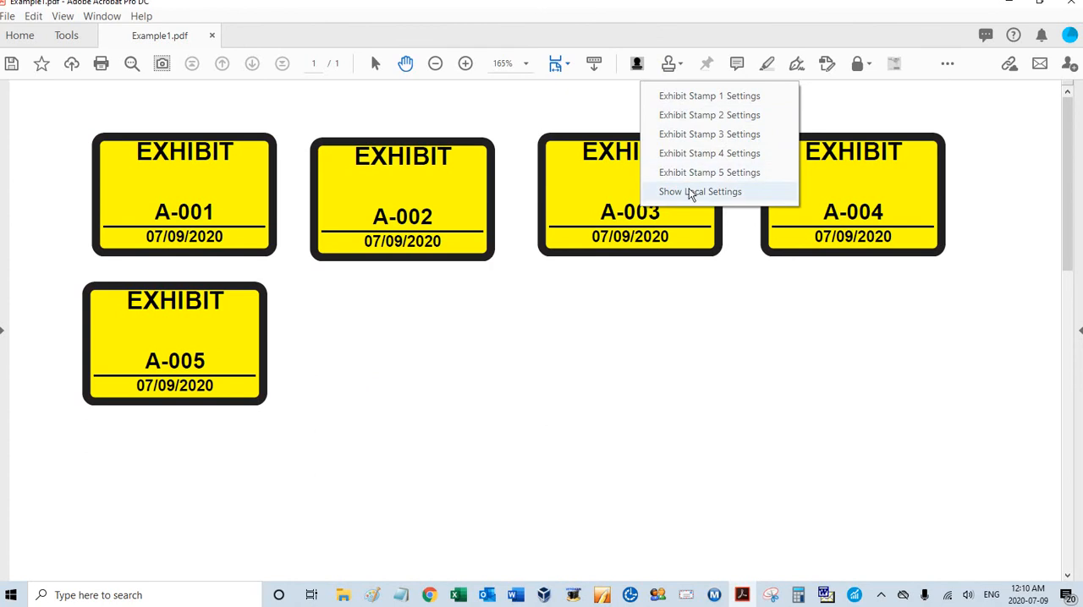
mouse_move(690, 194)
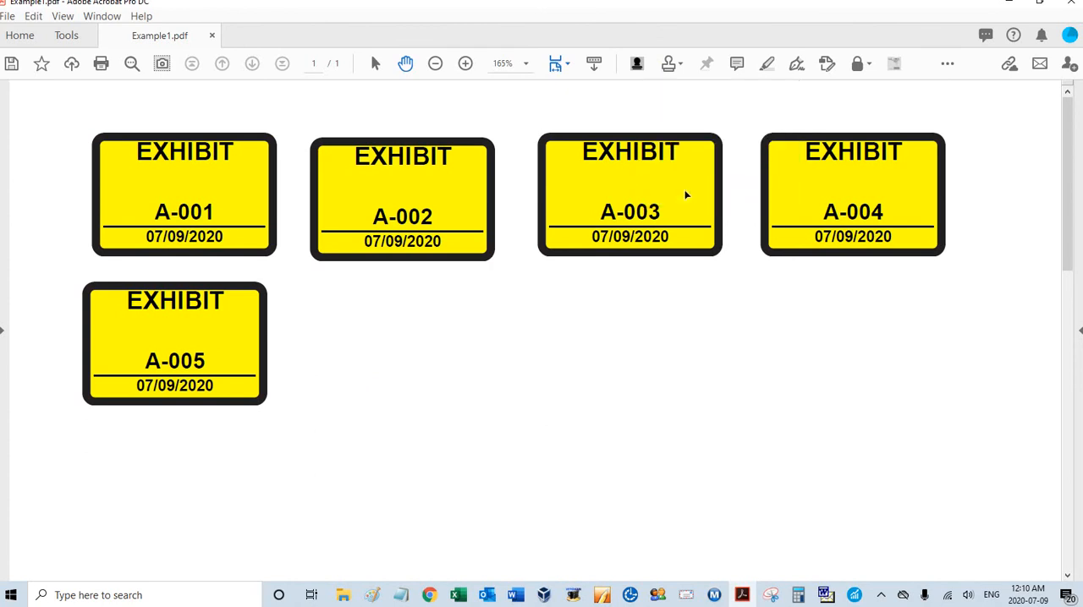
left_click(668, 64)
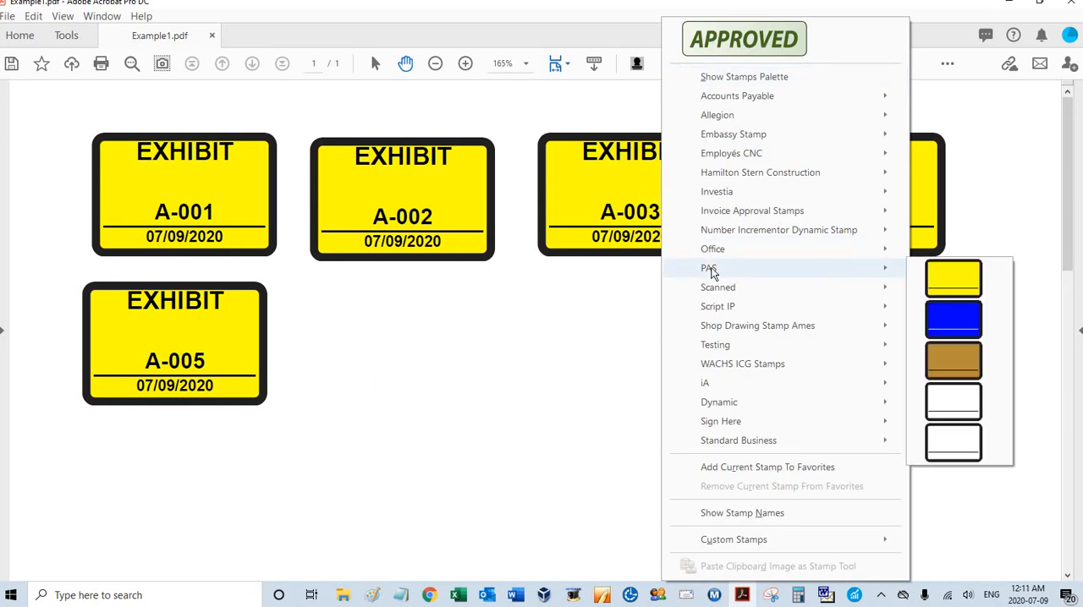
mouse_move(865, 267)
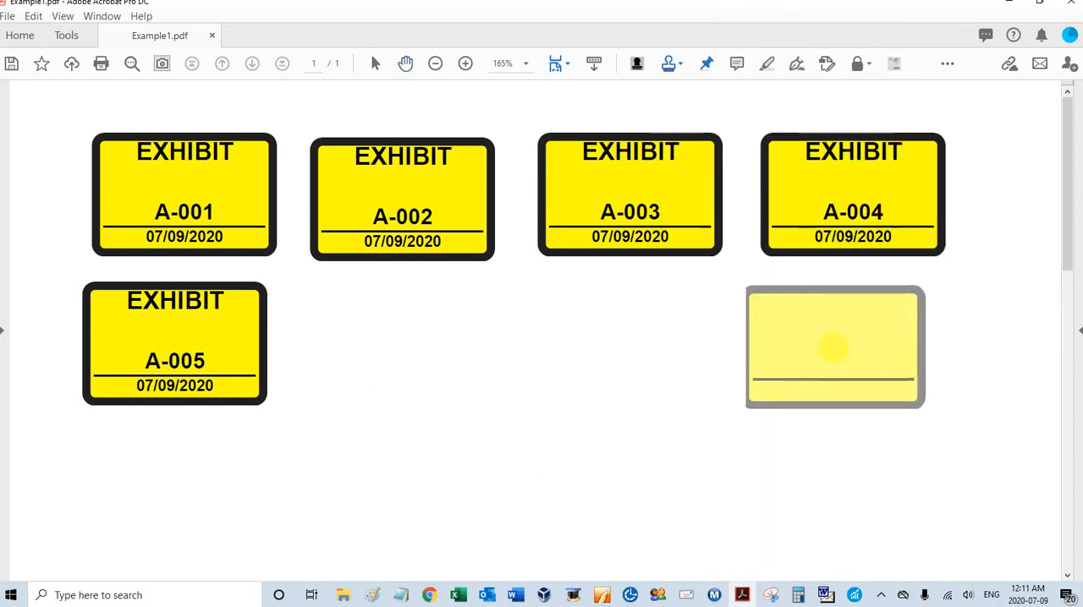
Place a stamp beside A-005 numbering from 111 with auto-increment, settings no longer reopening.
left_click(833, 347)
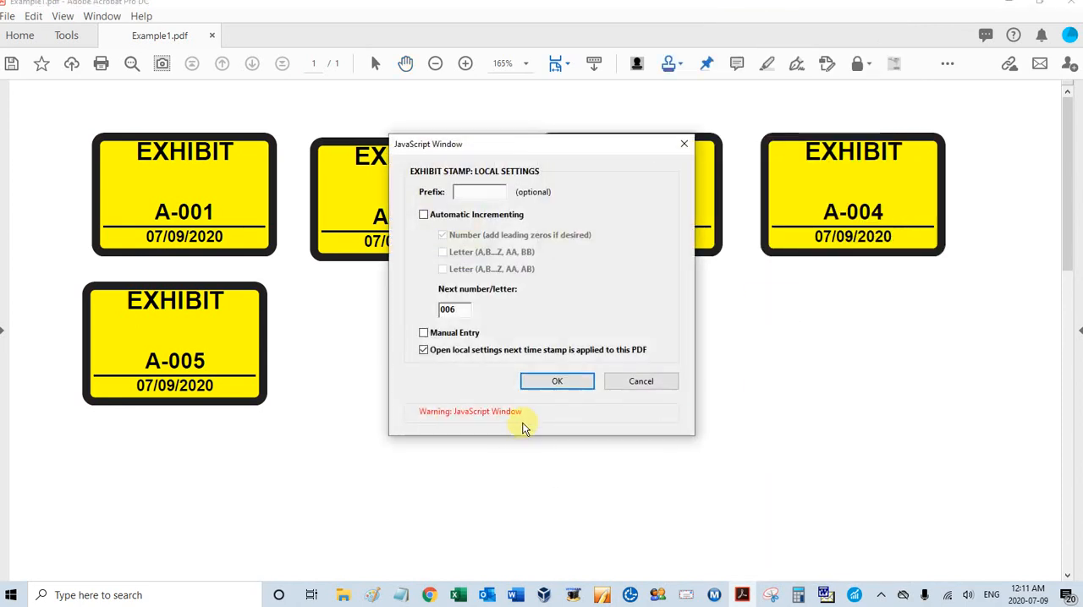
mouse_move(489, 327)
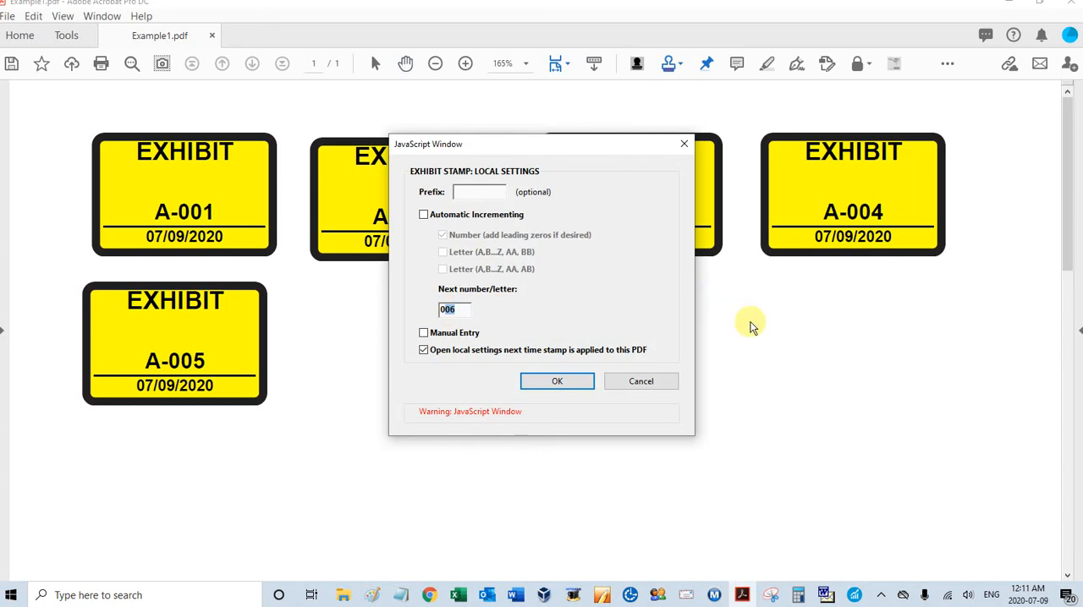
mouse_move(503, 379)
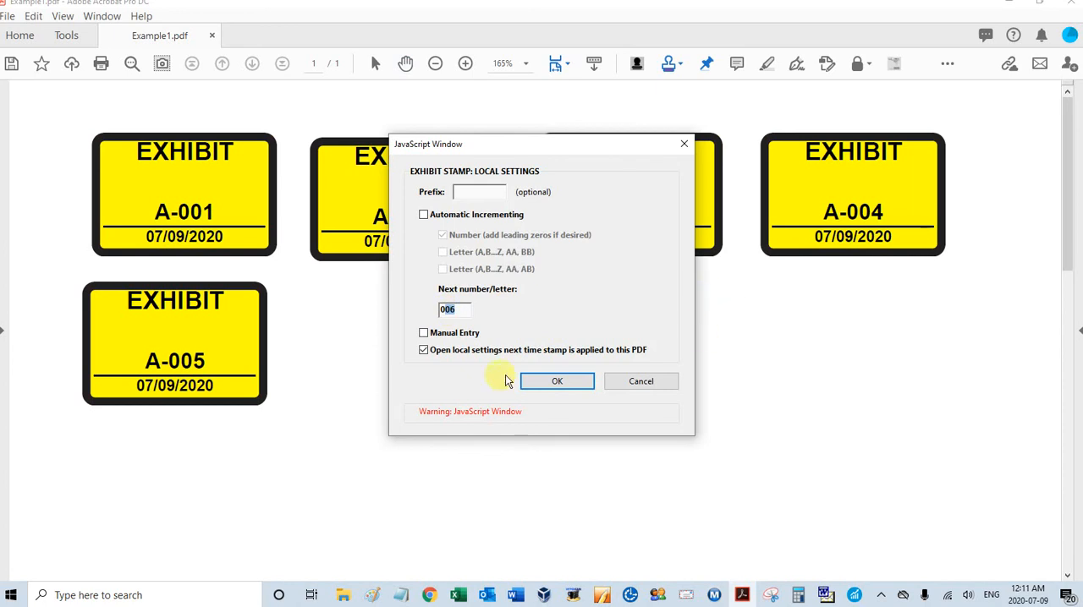
mouse_move(396, 327)
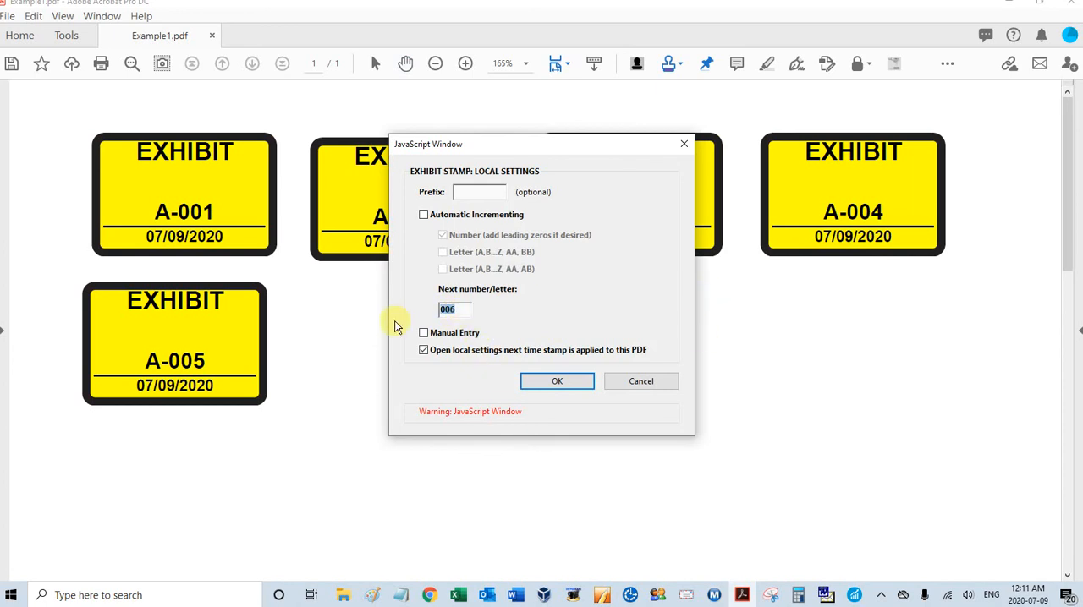
type("11")
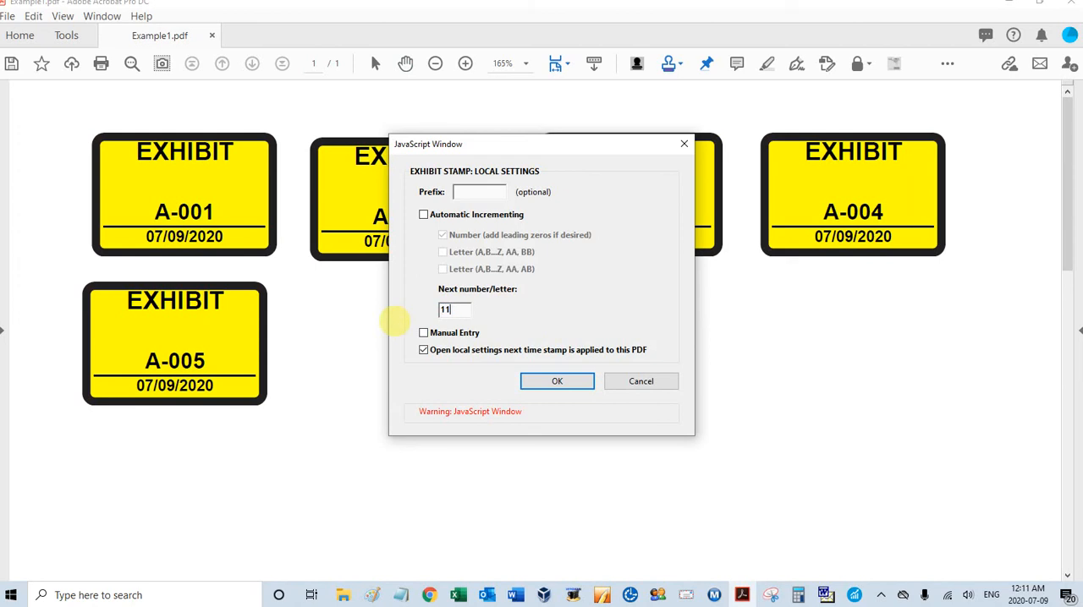
type("1")
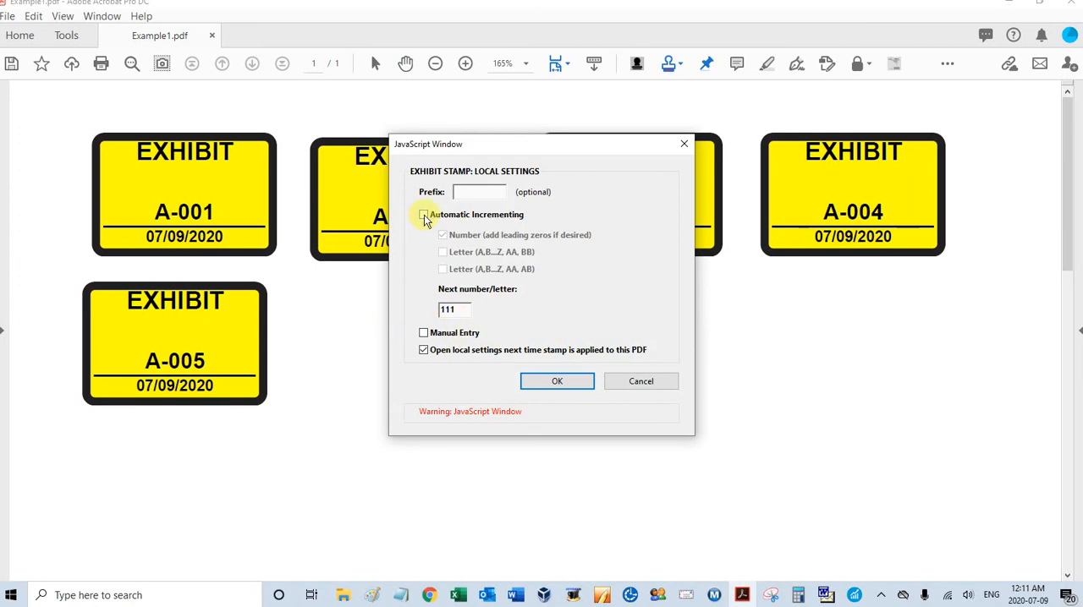
left_click(423, 215)
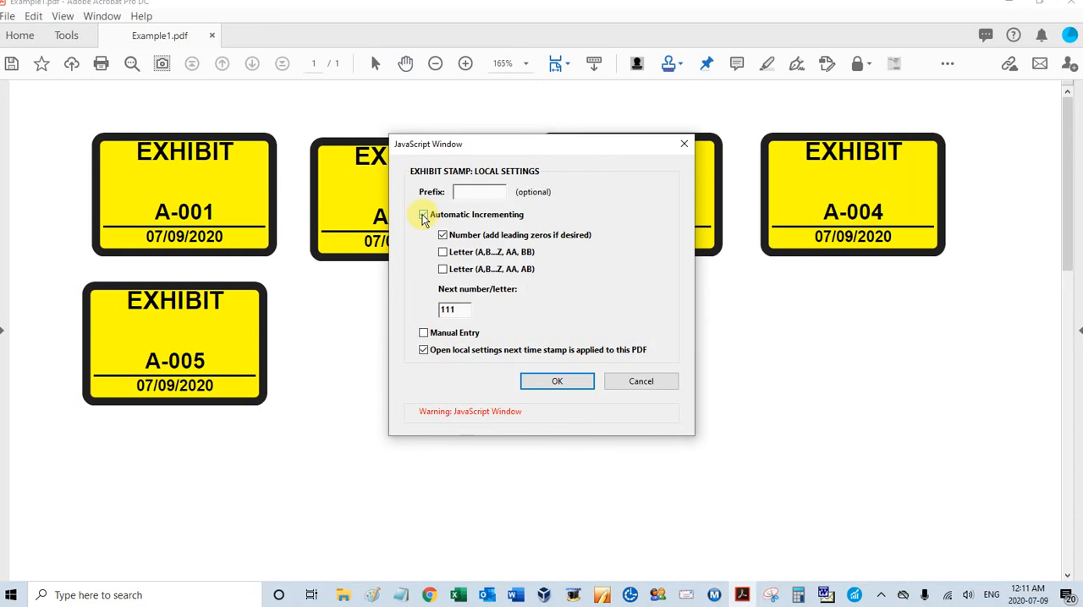
left_click(423, 214)
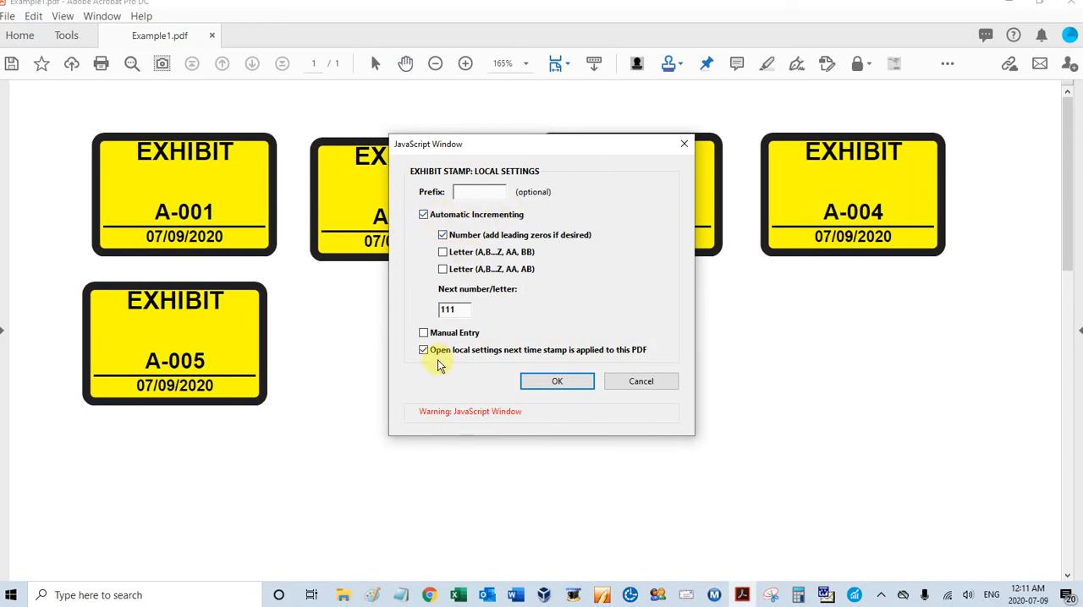
left_click(423, 351)
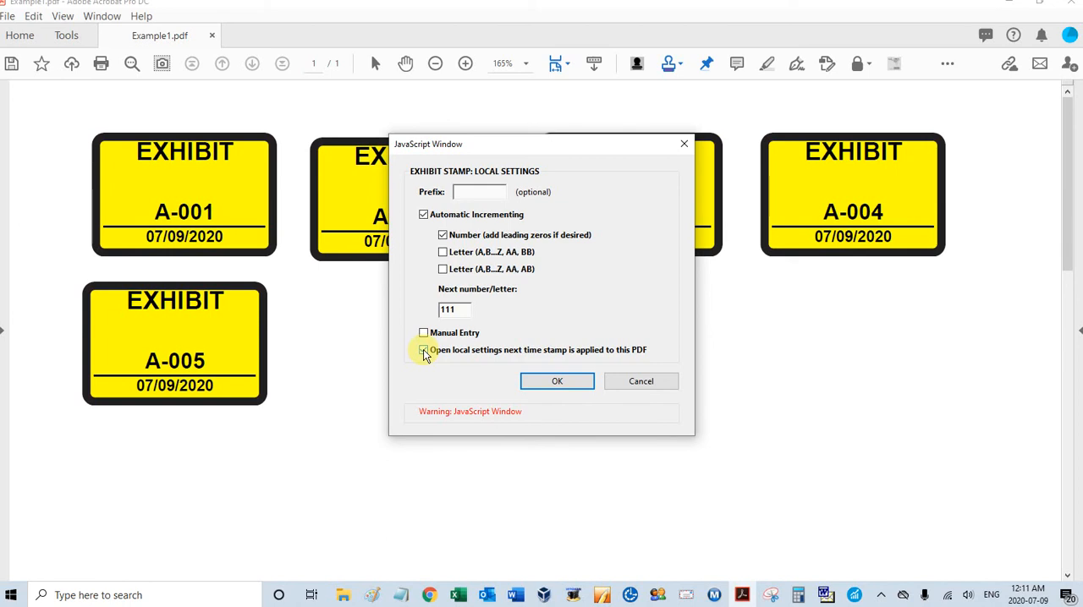
left_click(423, 350)
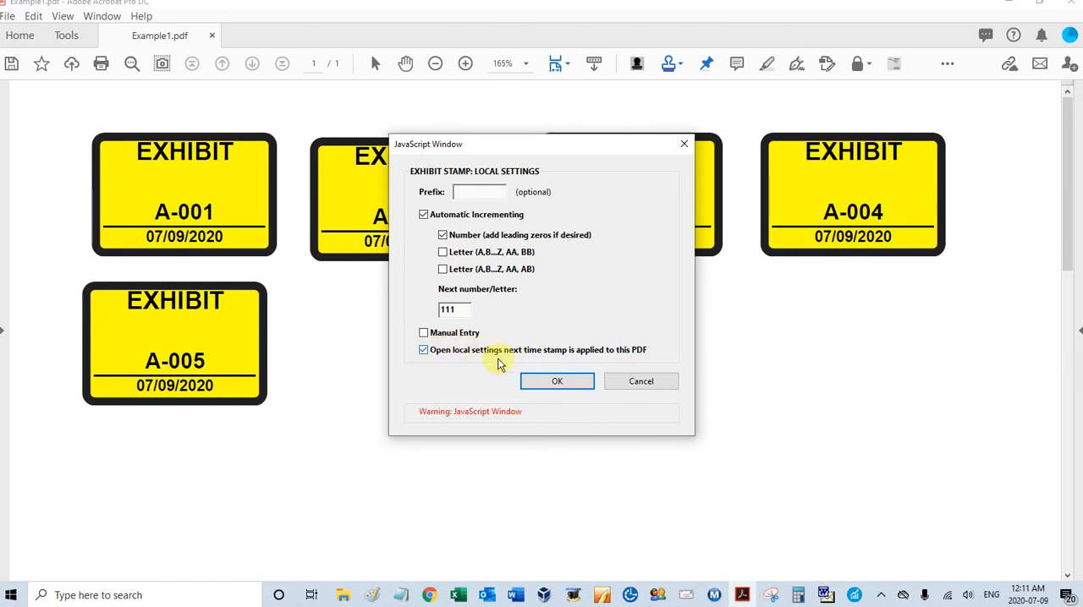
left_click(423, 349)
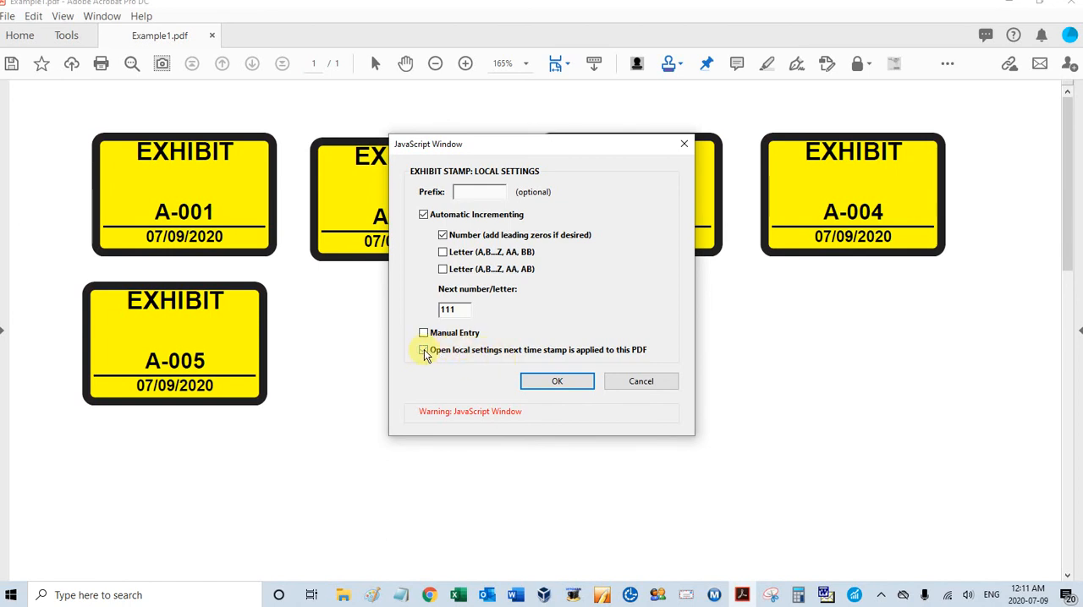
left_click(423, 350)
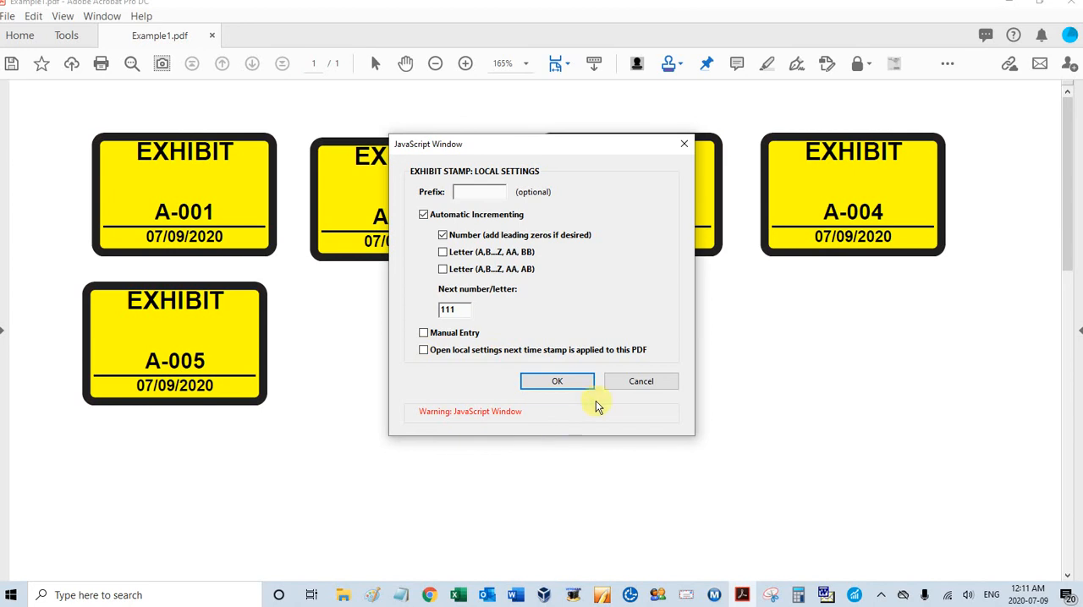
left_click(557, 381)
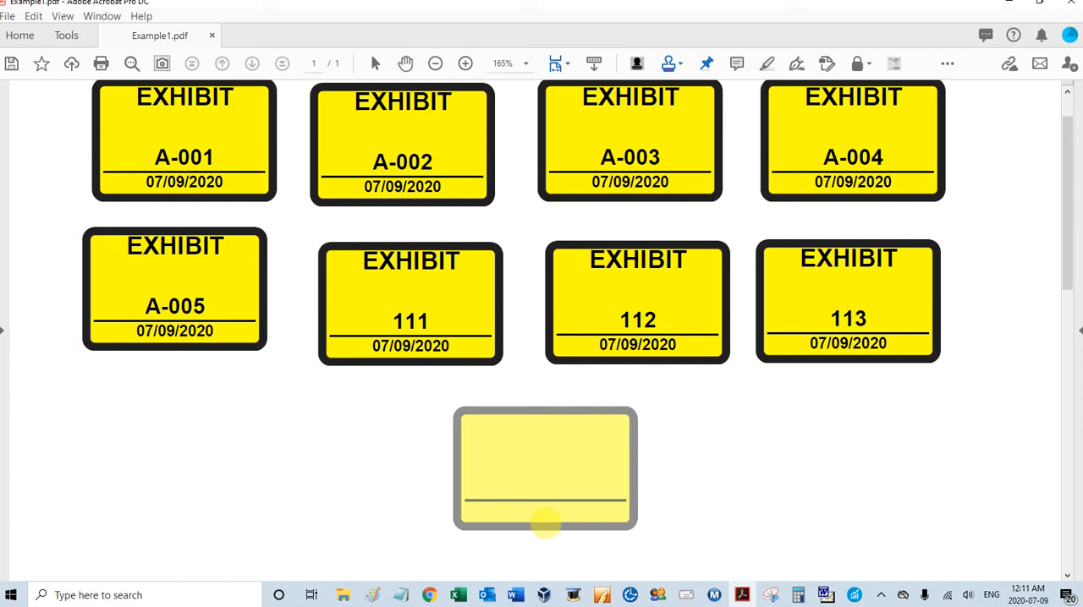
Scroll down to make room for stamps 112 to 114 below A-005.
scroll("down", 3)
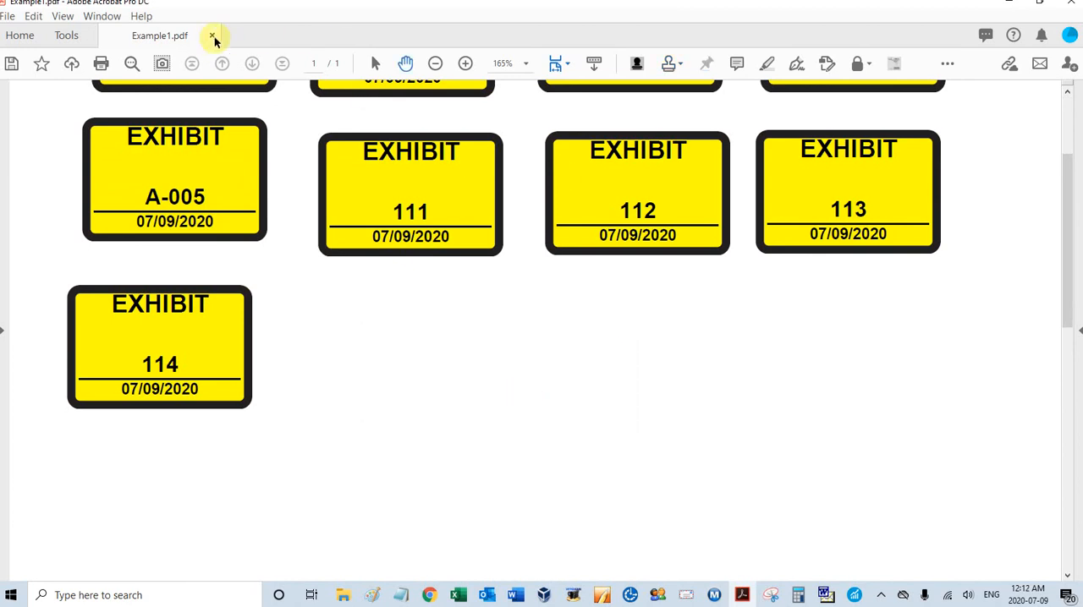
Save and close Example1.pdf, then reopen it from the recent files.
left_click(213, 36)
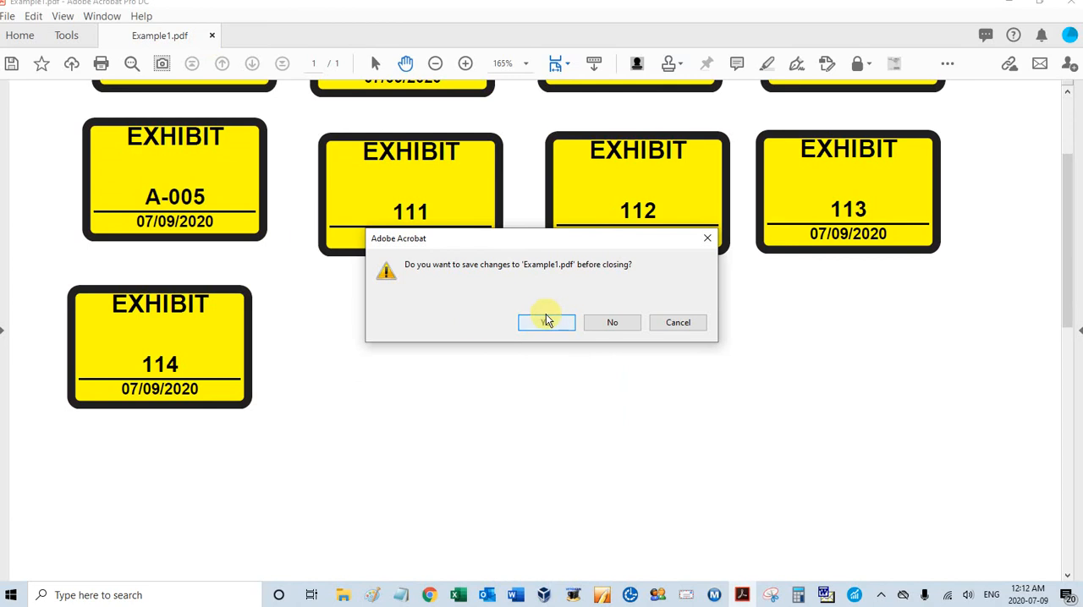
left_click(546, 322)
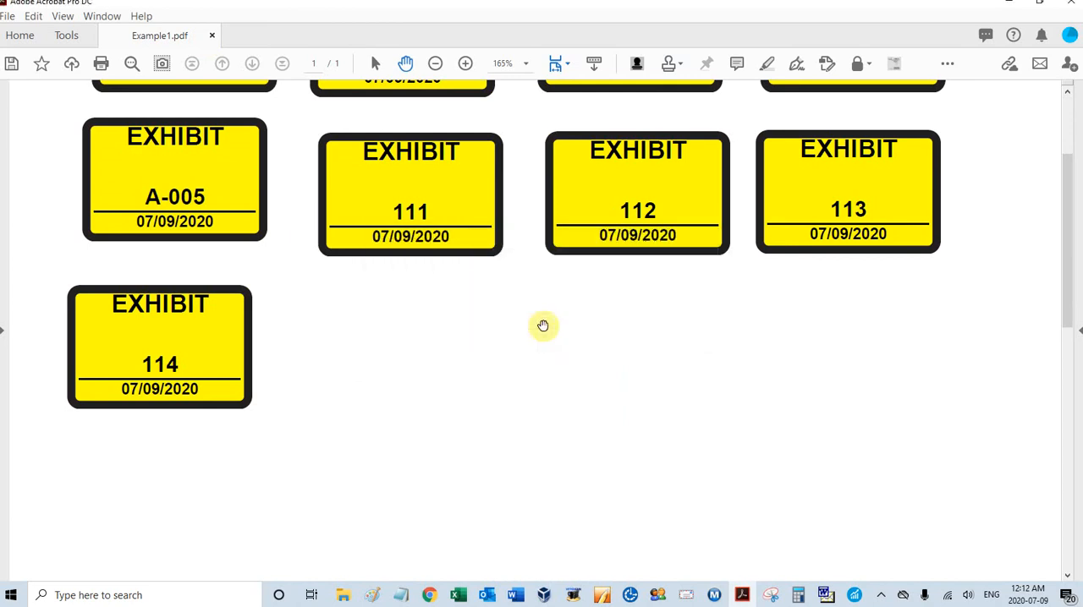
left_click(20, 35)
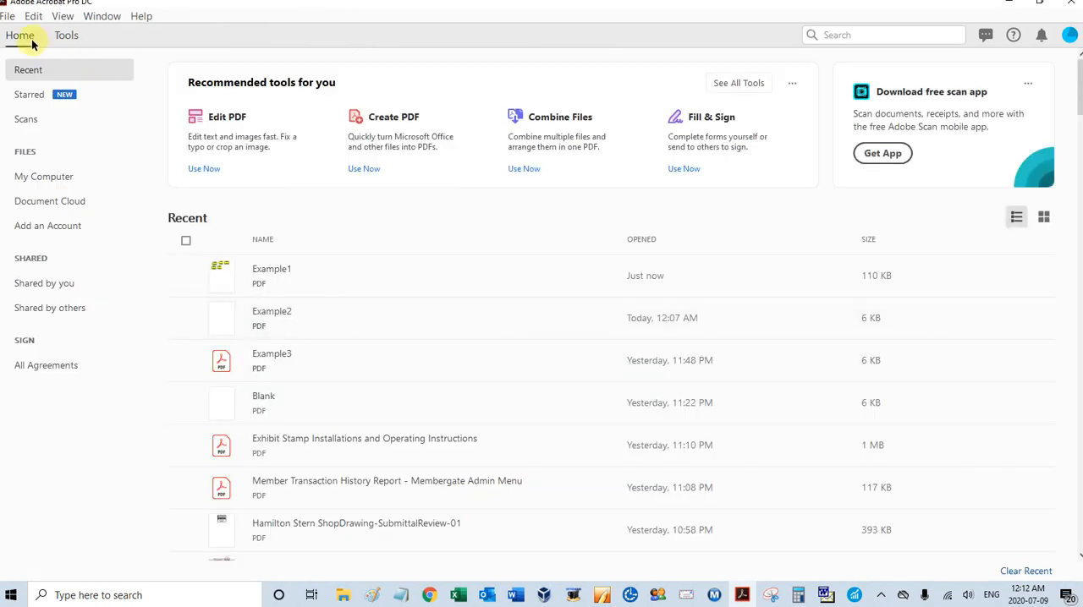
double_click(272, 275)
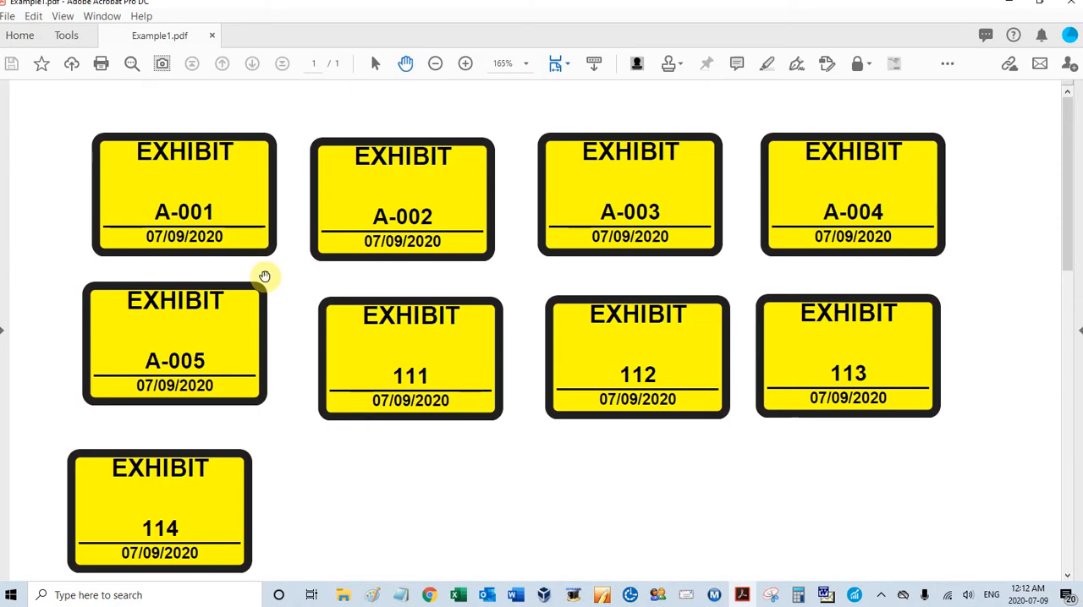
Scroll down the reopened page showing stamps A-001 to A-005 and 111 to 114.
scroll("down", 3)
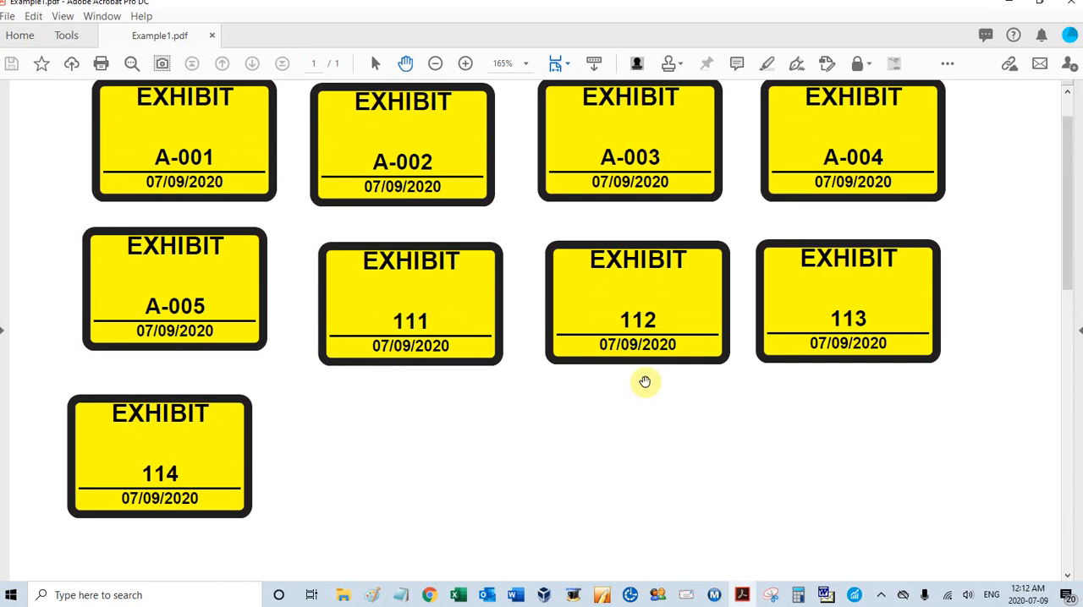
mouse_move(492, 415)
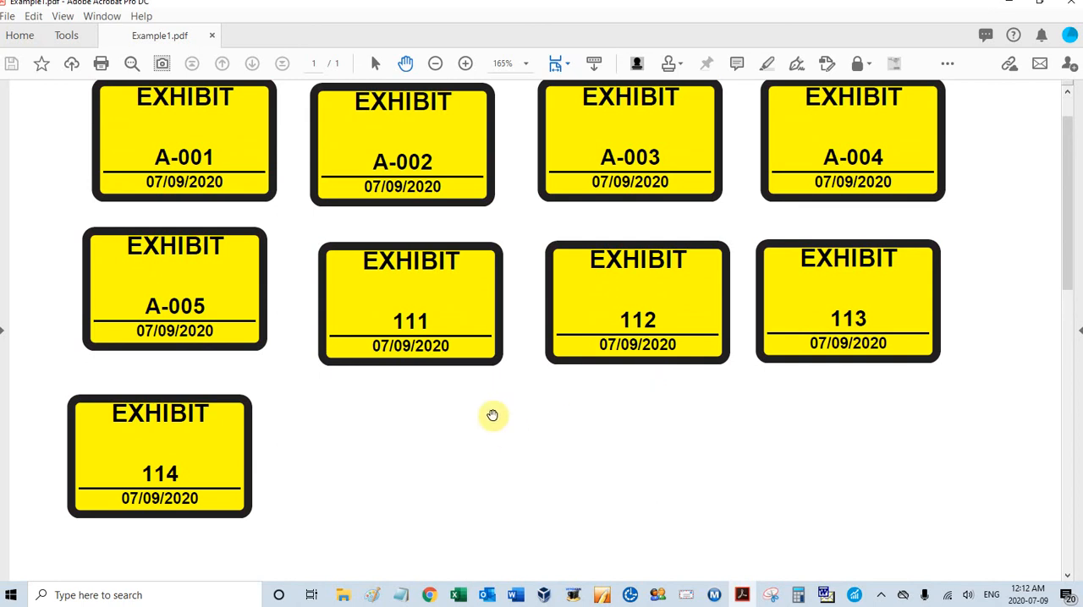
mouse_move(296, 455)
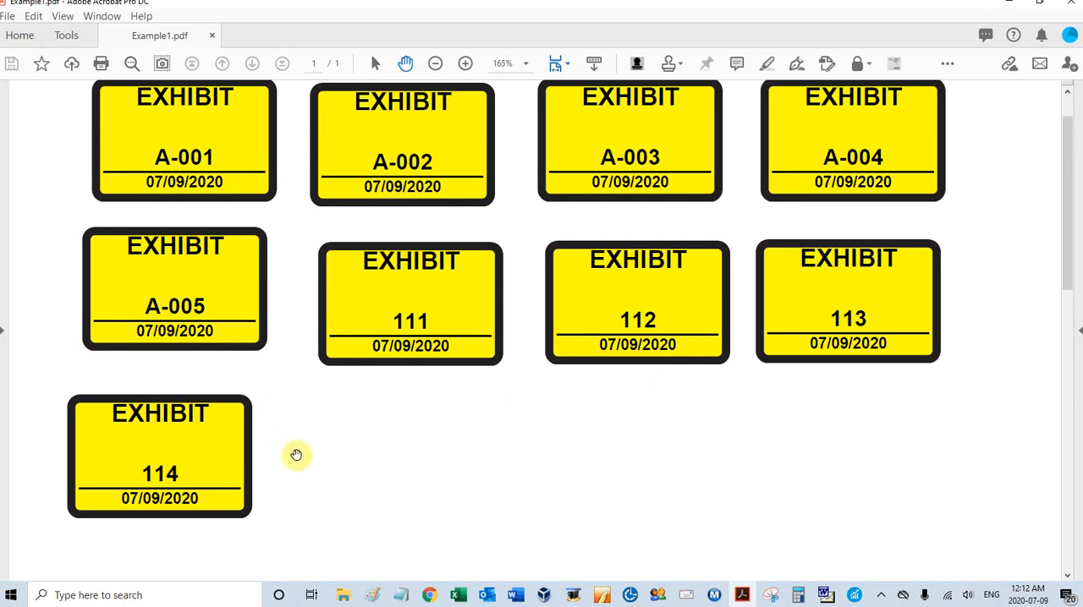
mouse_move(489, 376)
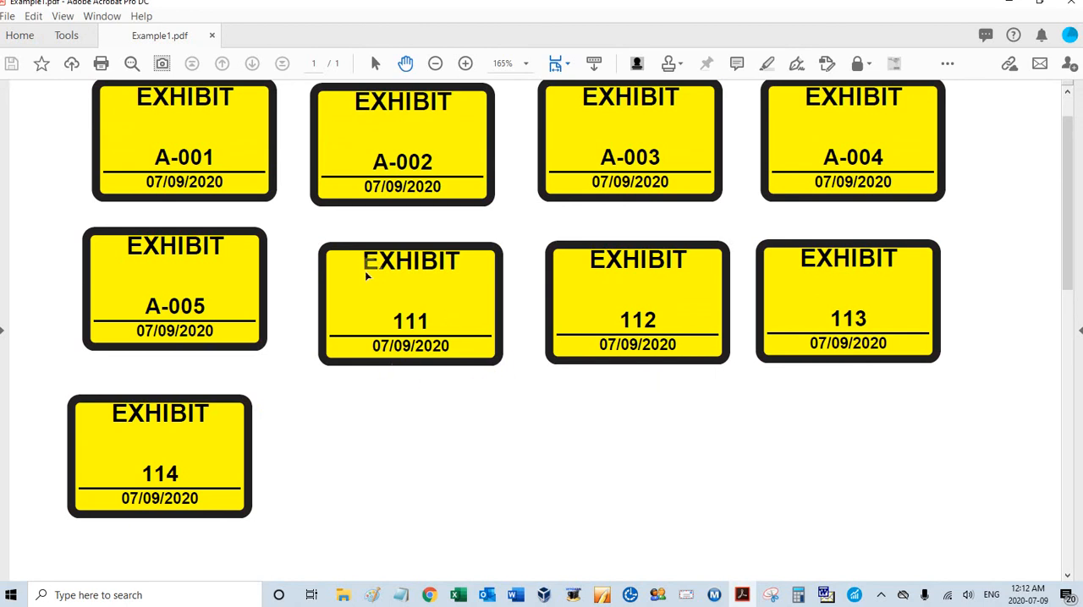
mouse_move(363, 372)
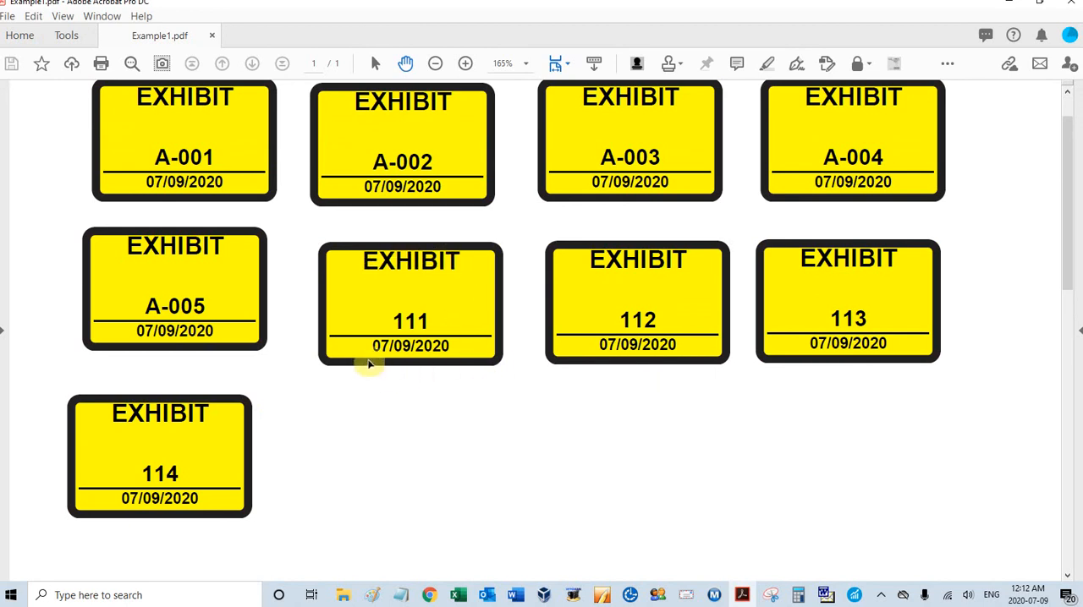
mouse_move(441, 391)
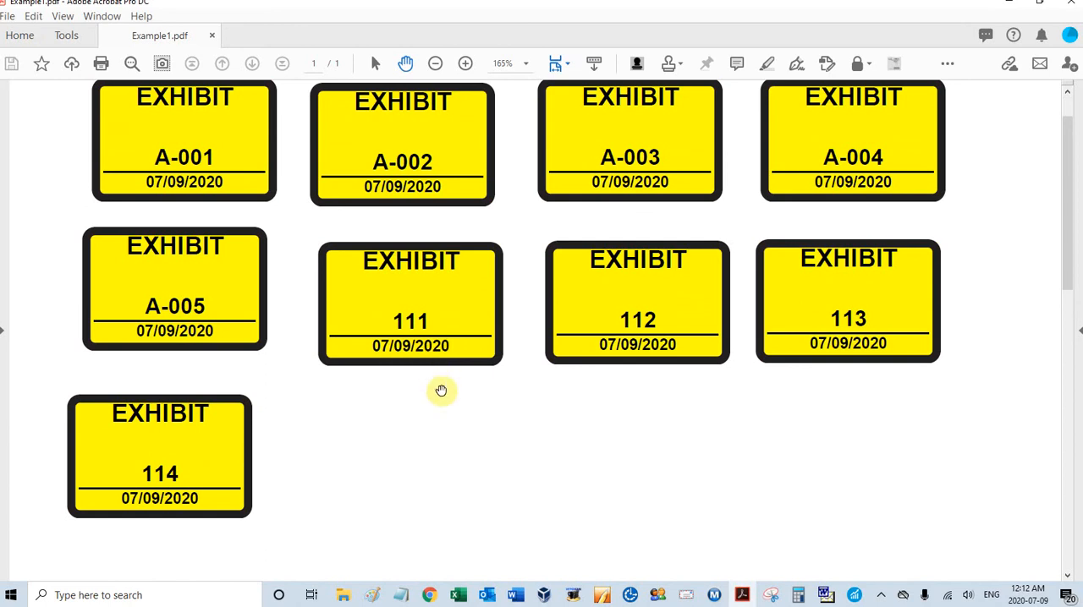
mouse_move(414, 432)
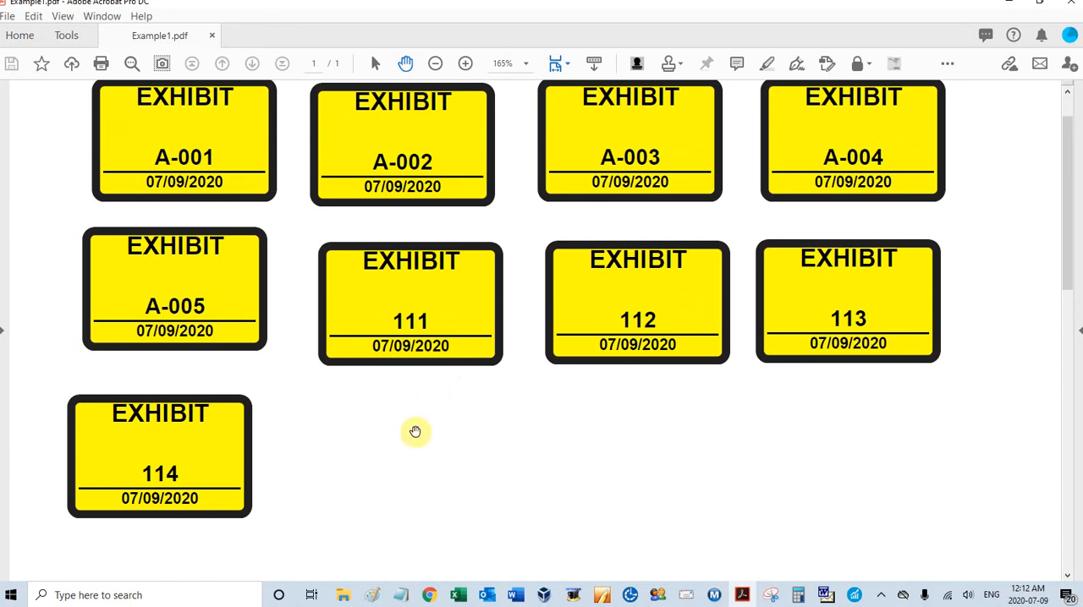
mouse_move(367, 492)
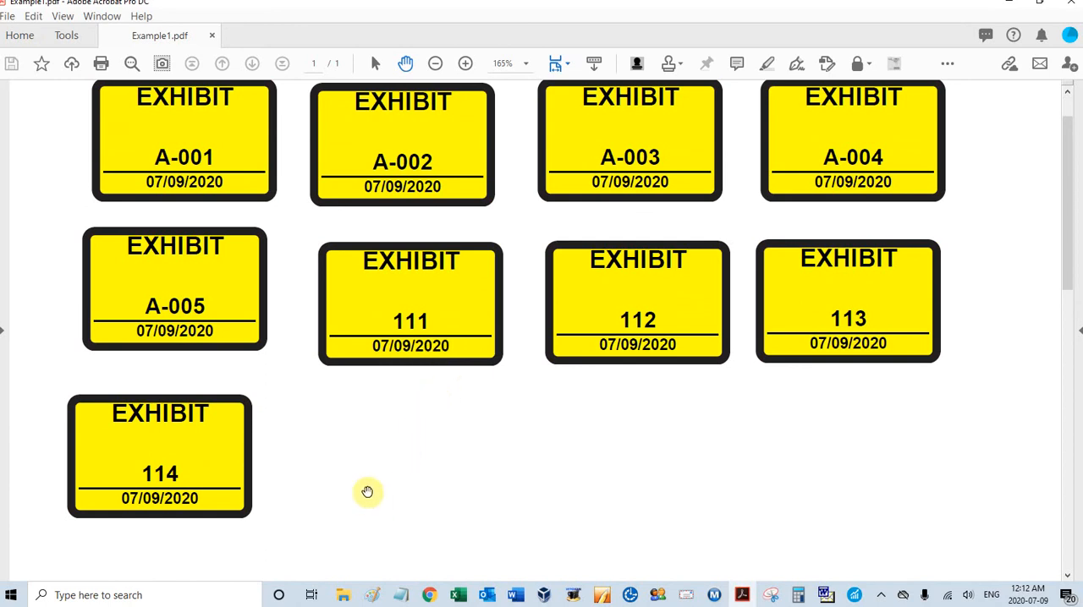
mouse_move(392, 468)
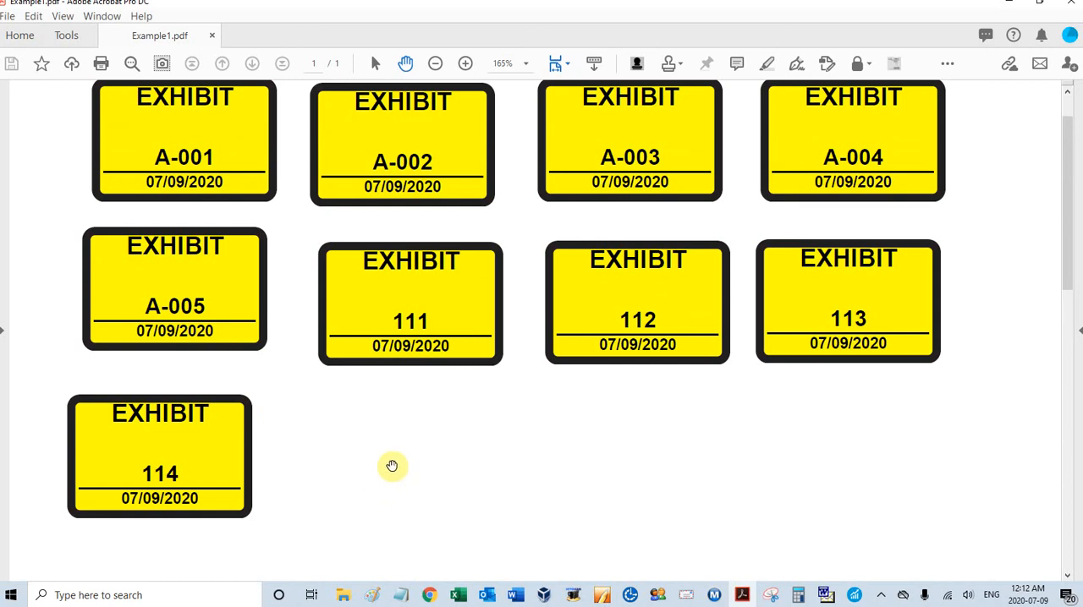
mouse_move(405, 476)
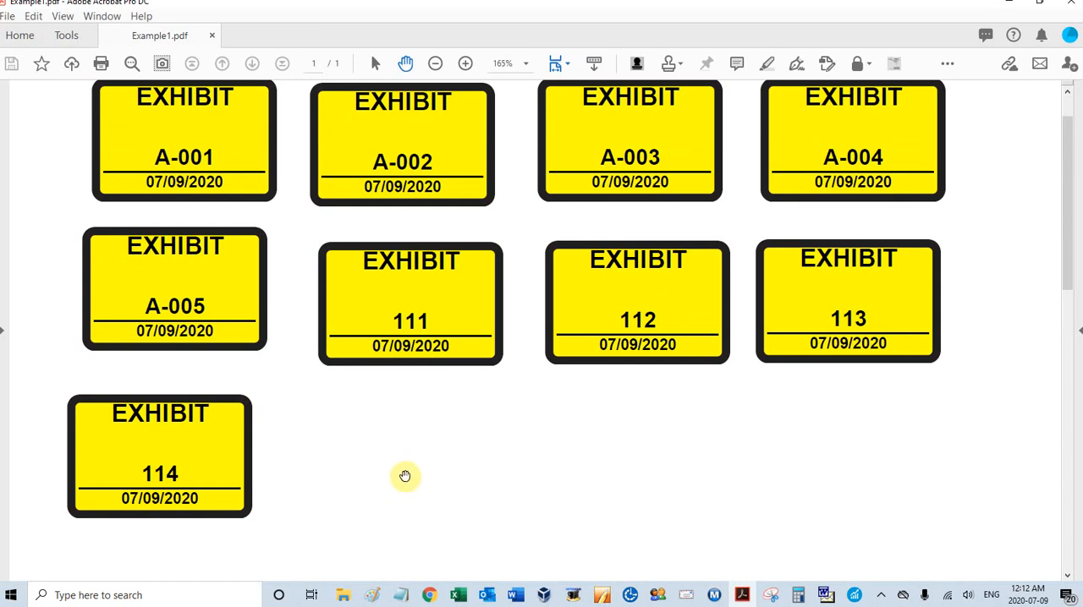
mouse_move(418, 464)
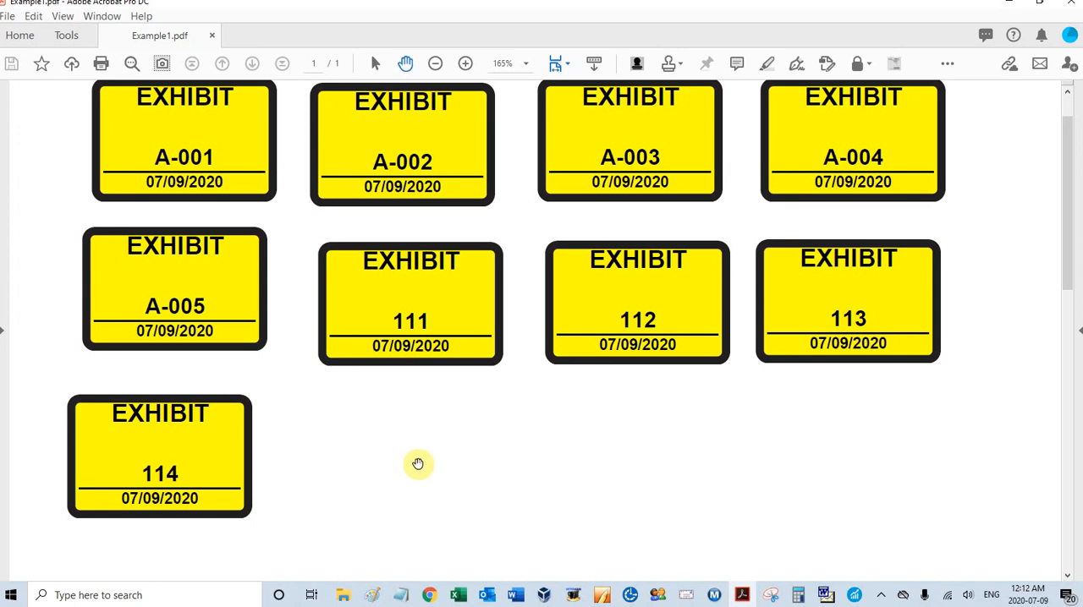
mouse_move(356, 464)
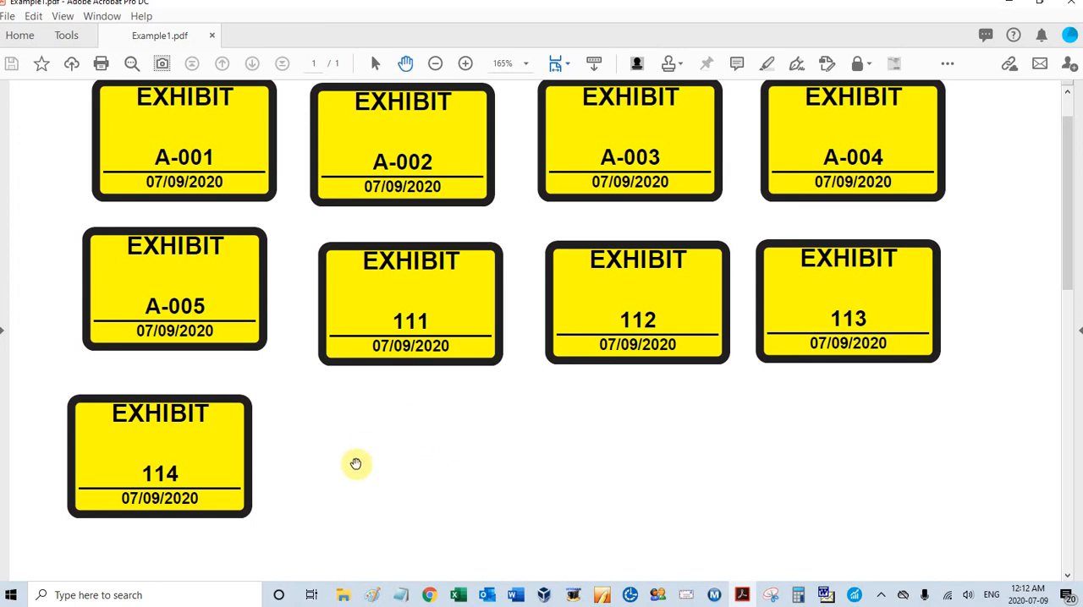
mouse_move(353, 470)
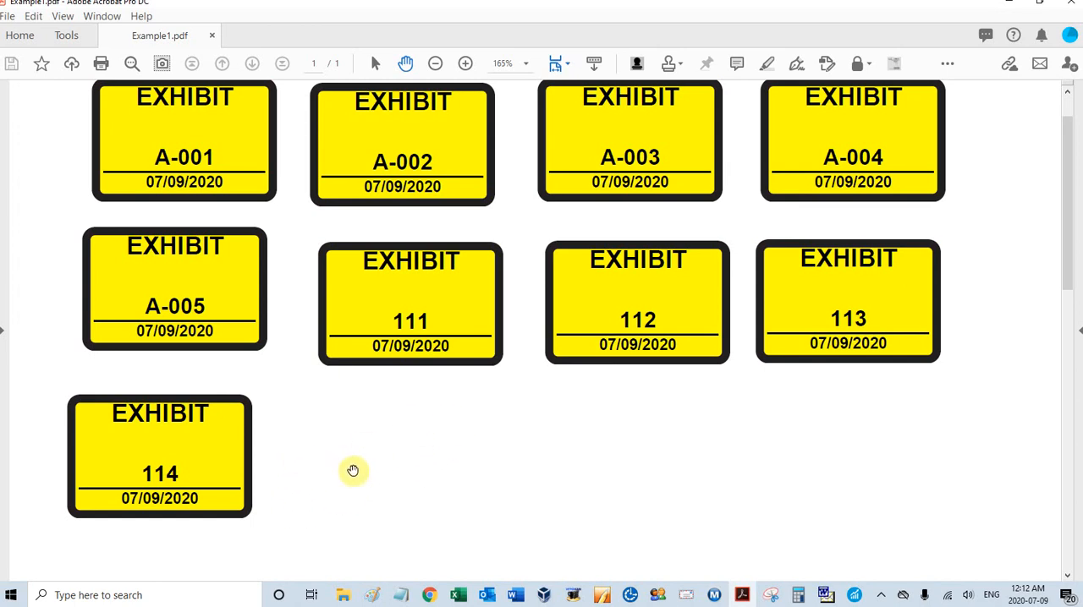
mouse_move(446, 441)
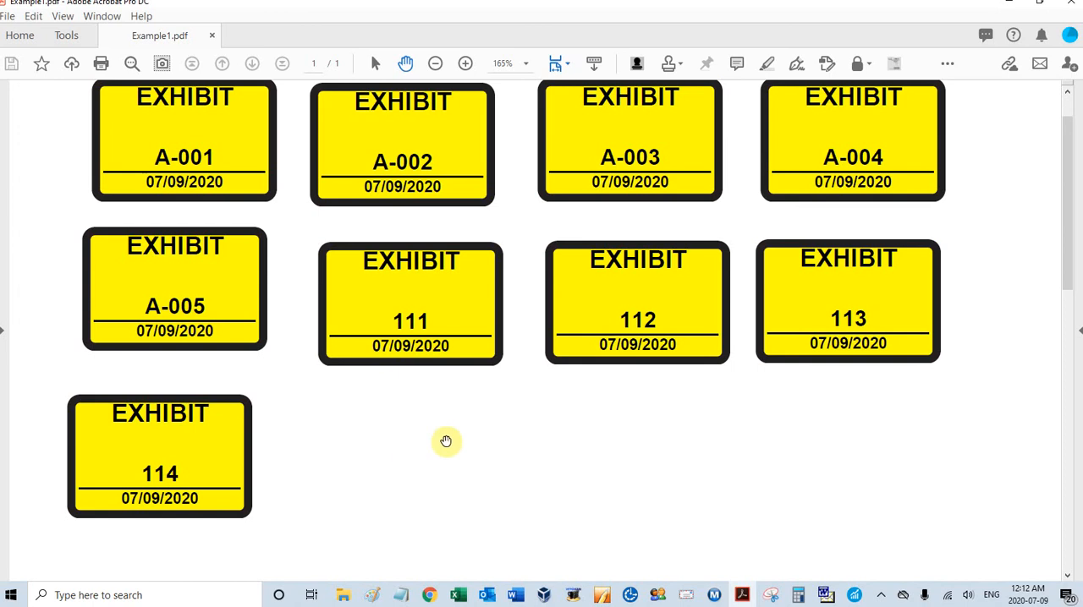
mouse_move(417, 486)
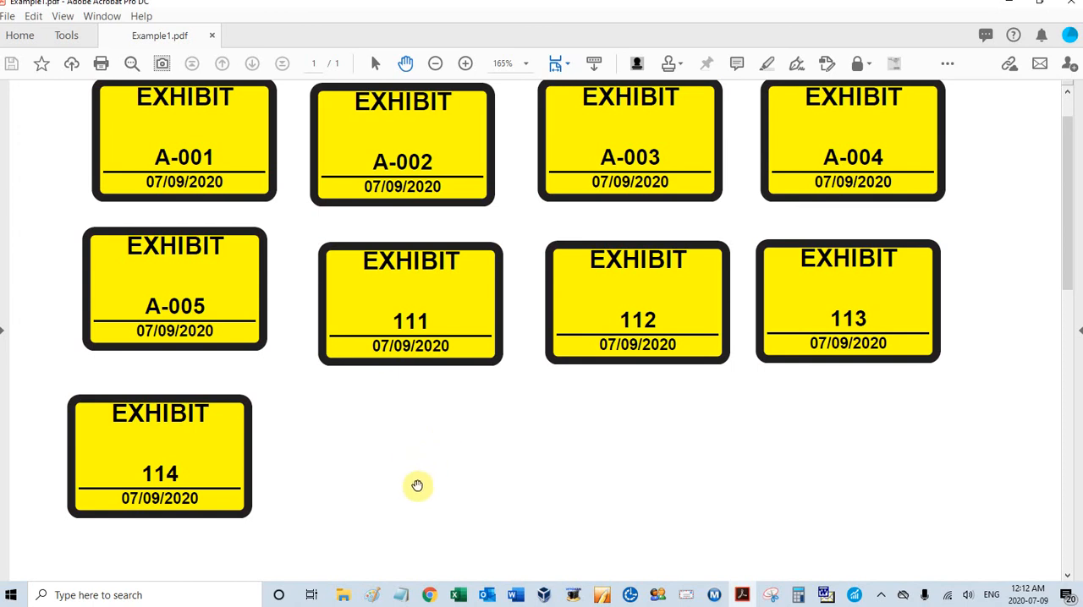
mouse_move(413, 439)
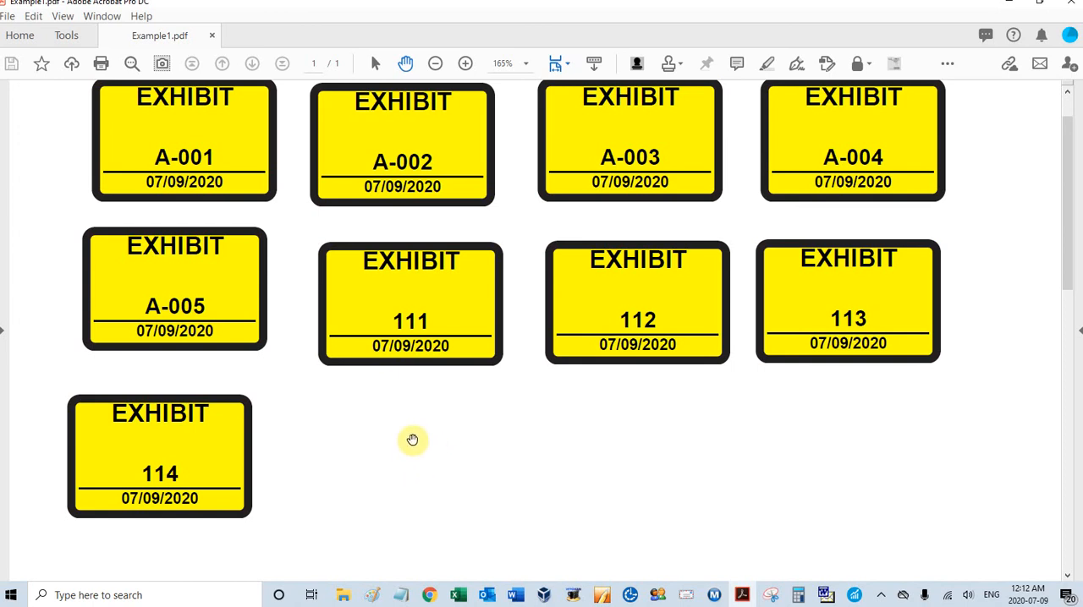
mouse_move(176, 481)
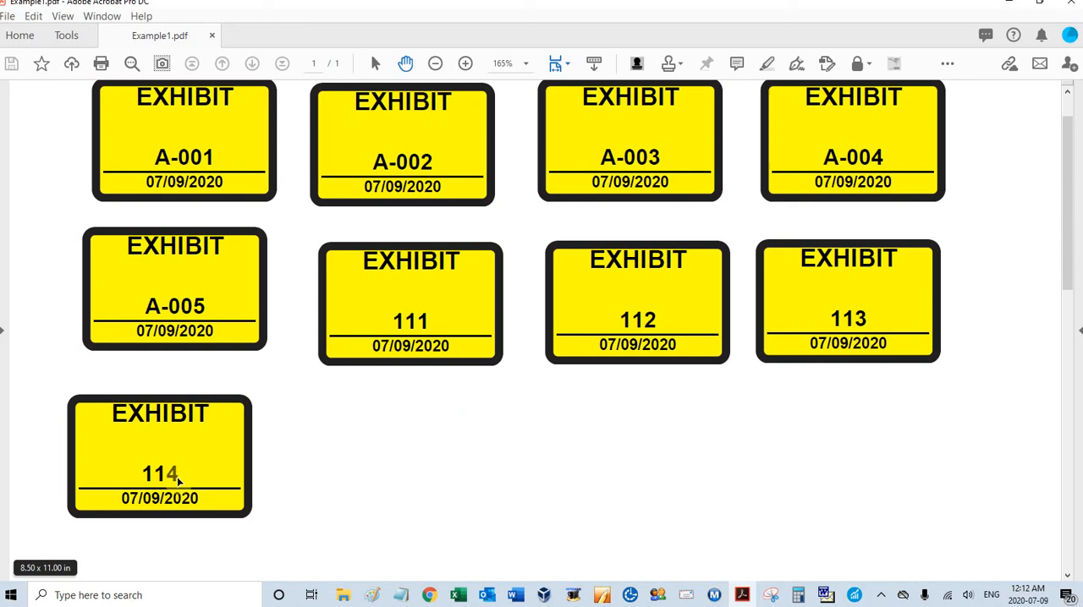
mouse_move(314, 474)
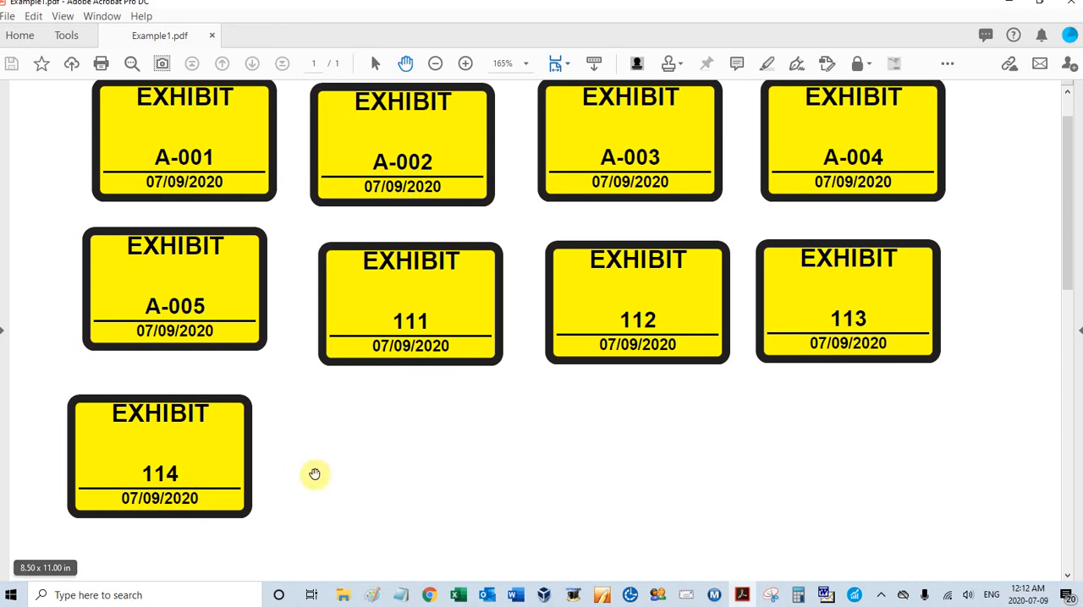
mouse_move(376, 464)
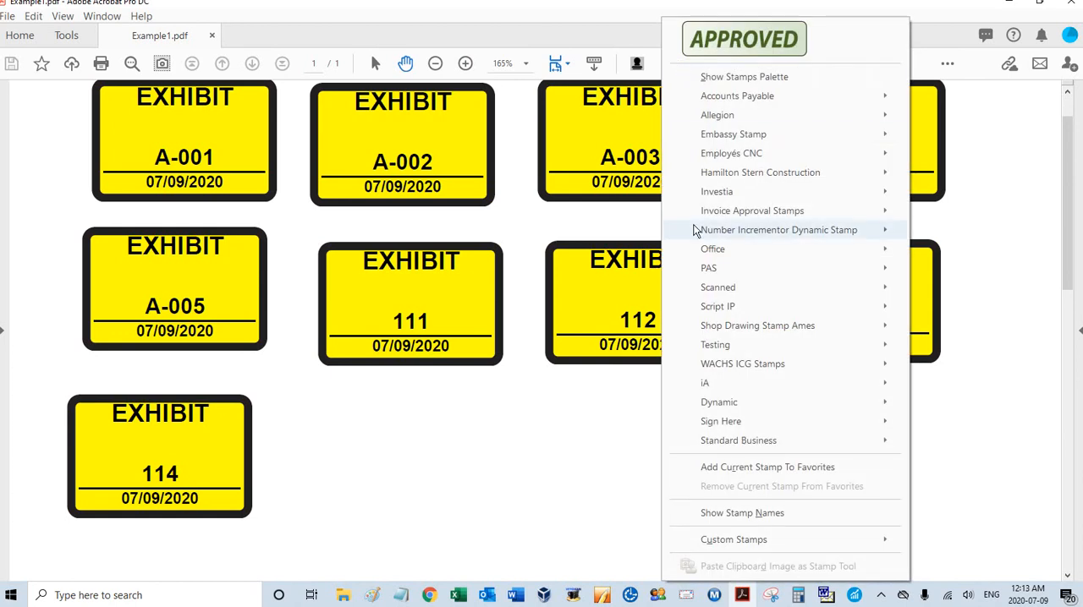
Place stamps 115, 116 and 117 after 114 with the yellow exhibit stamp.
left_click(708, 268)
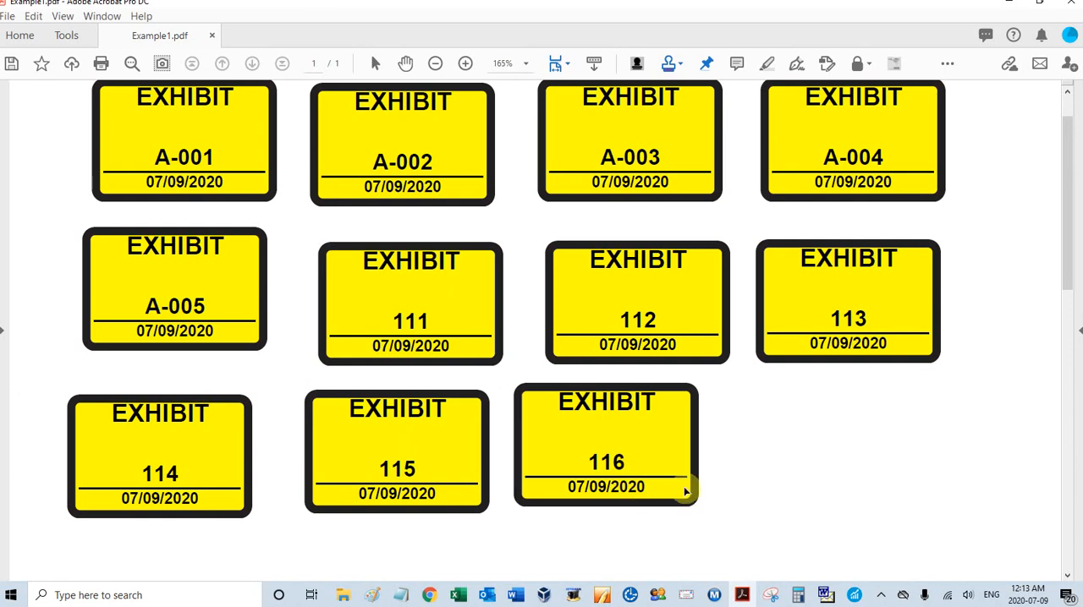
scroll("down", 3)
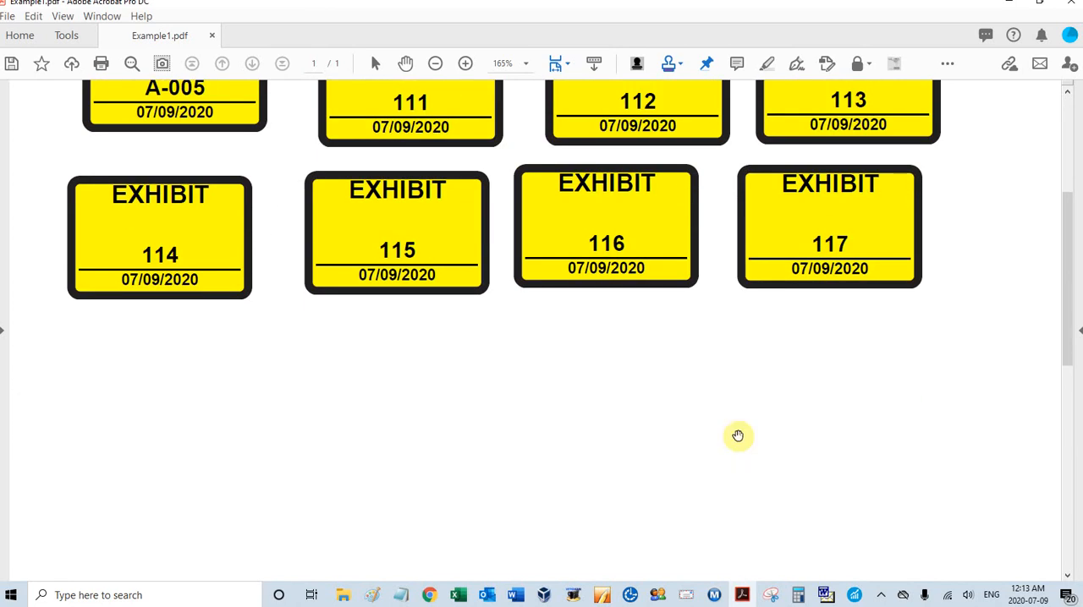
mouse_move(637, 63)
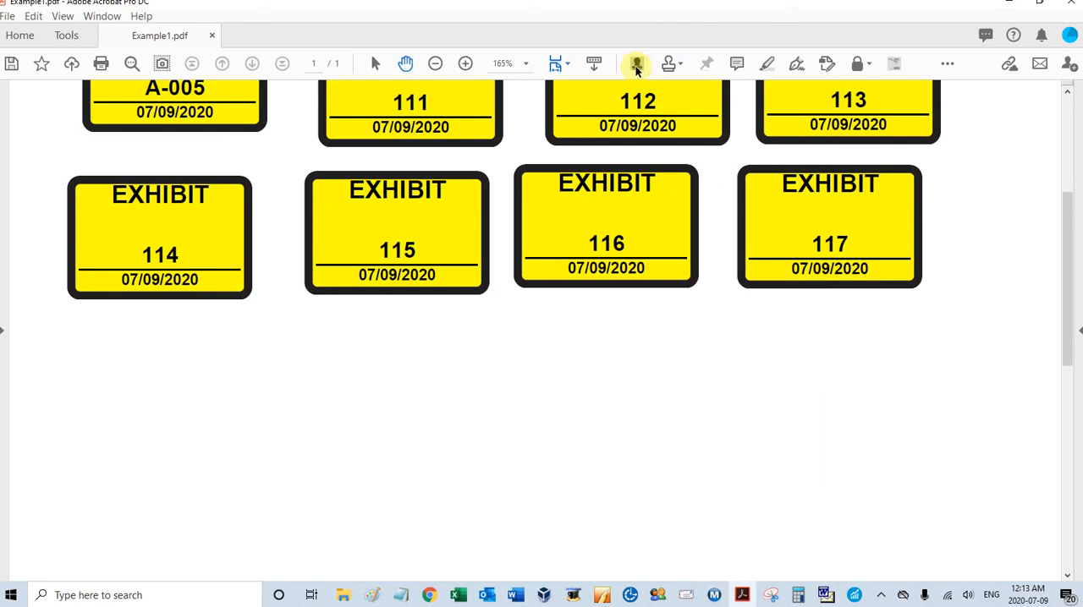
mouse_move(718, 305)
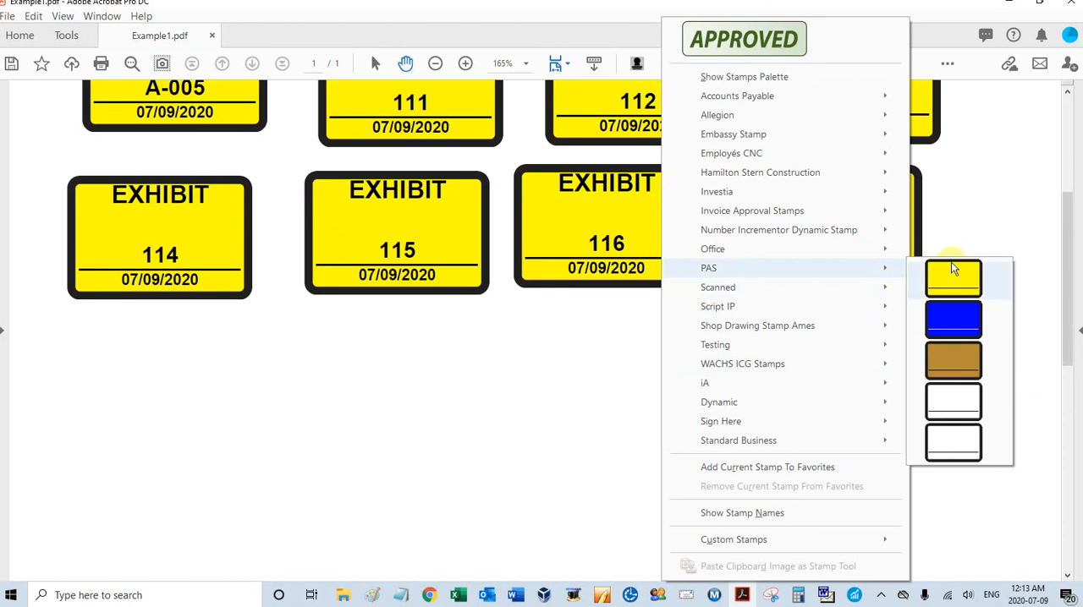
Set the yellow stamp to letter auto-incrementing starting at Y and confirm.
left_click(953, 279)
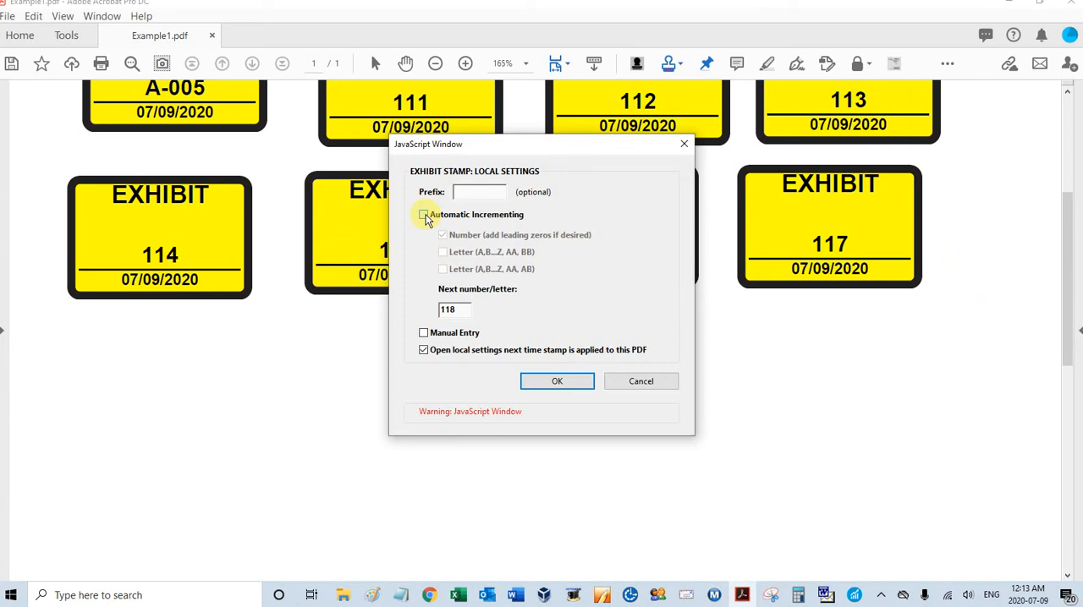
left_click(424, 214)
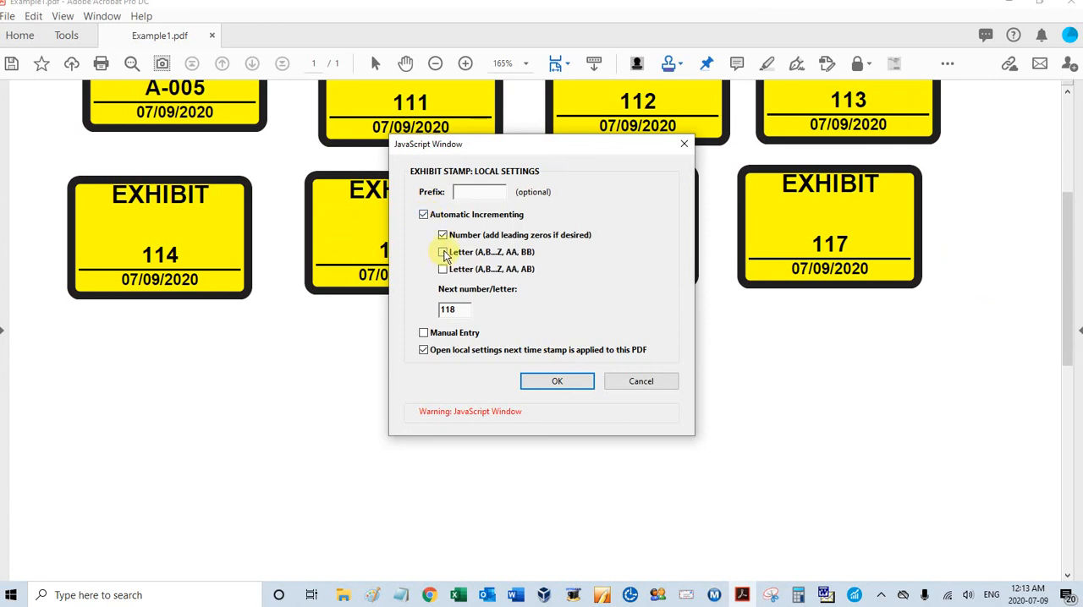
left_click(442, 251)
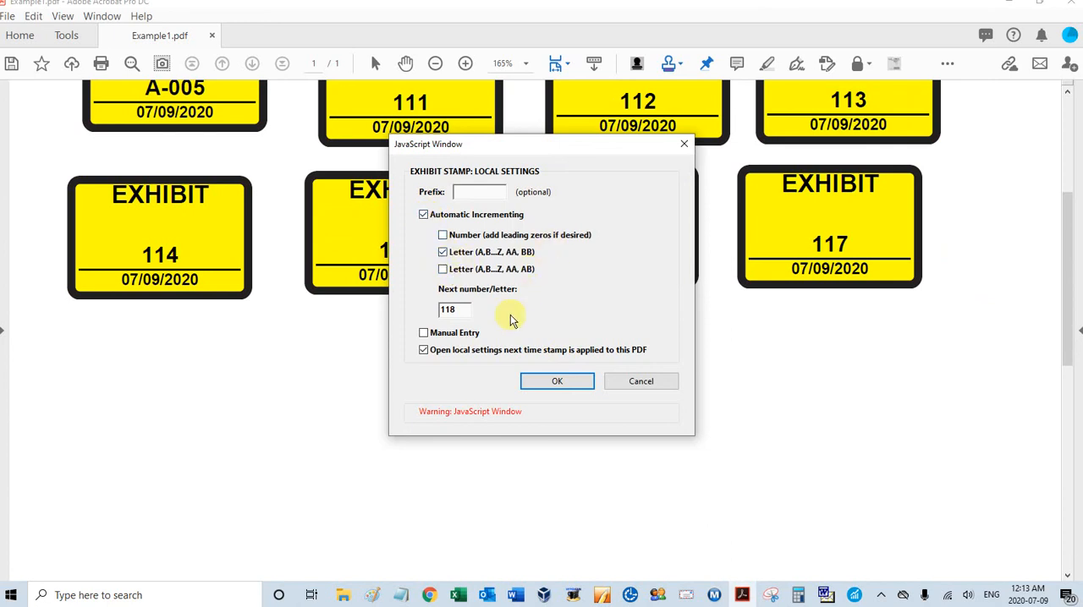
mouse_move(478, 293)
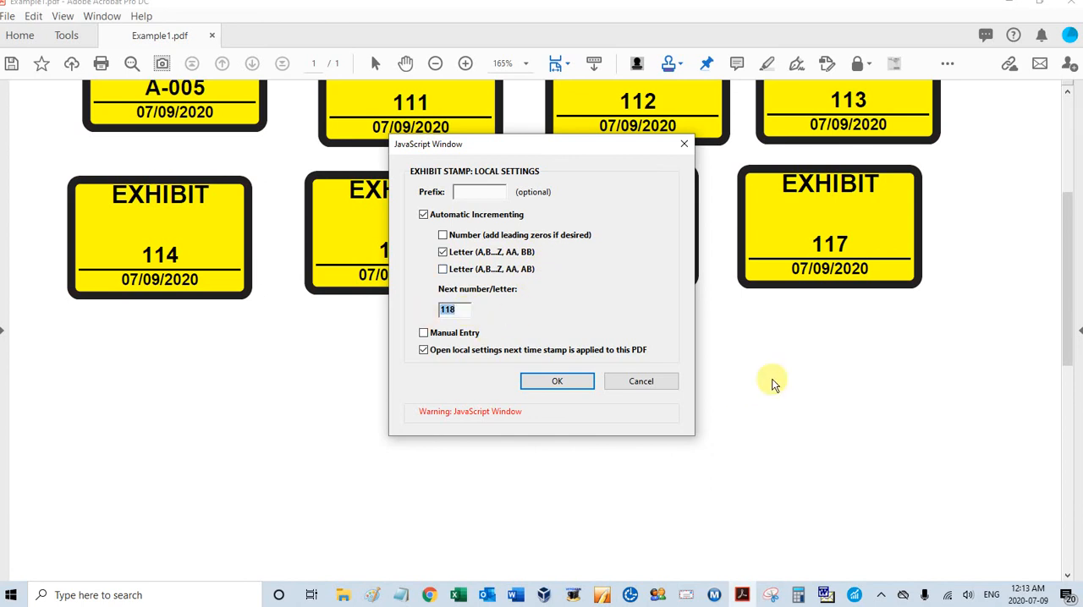
mouse_move(766, 390)
type("Y")
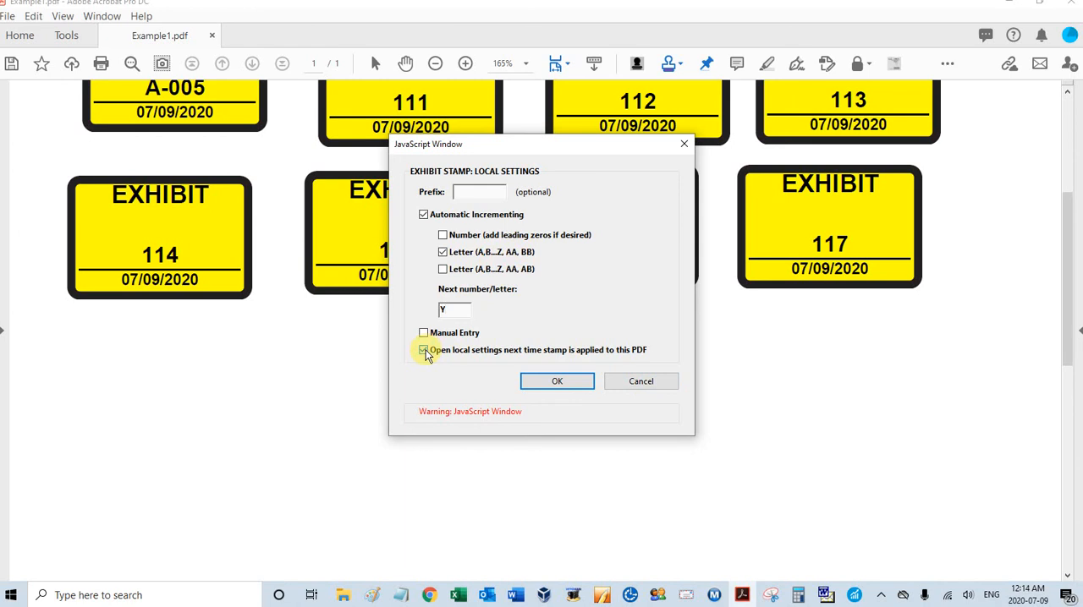
left_click(557, 381)
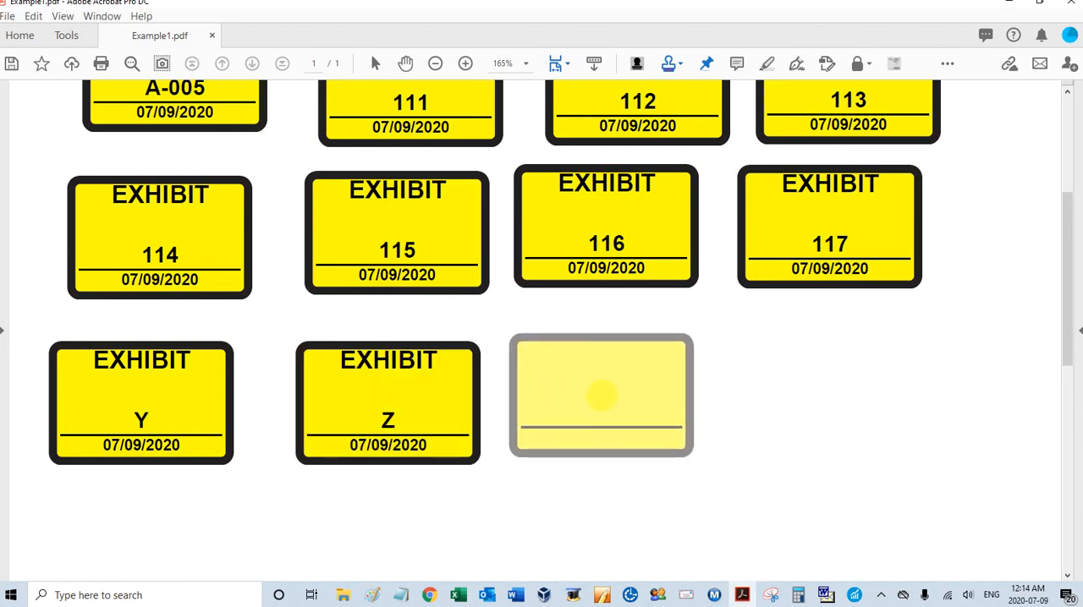
Position the next dated letter EXHIBIT stamp beside CC below the numbered stamps.
scroll("down", 3)
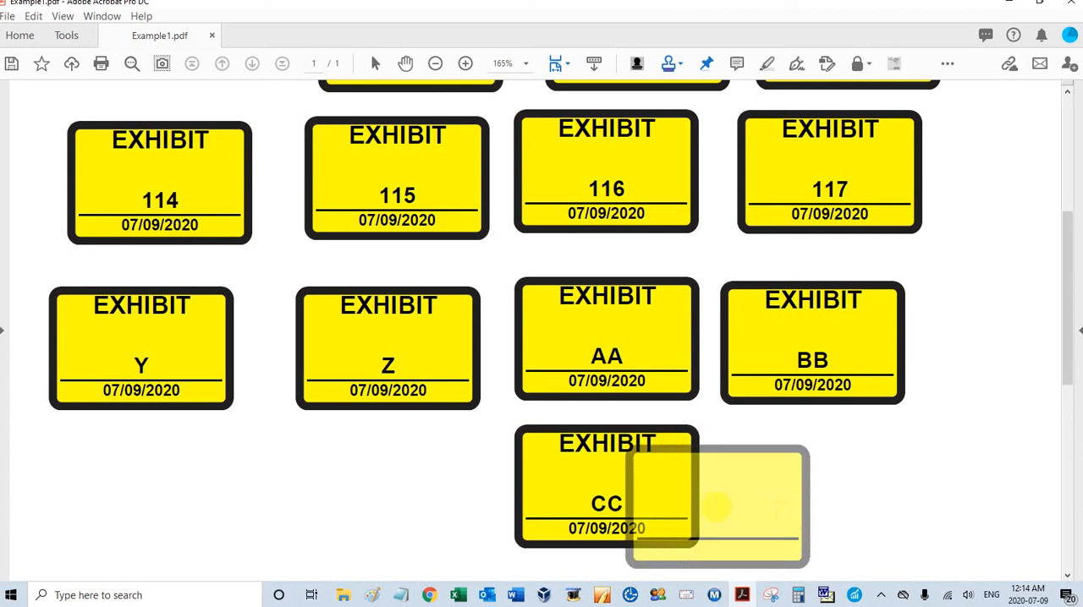
left_click_drag(715, 503, 812, 495)
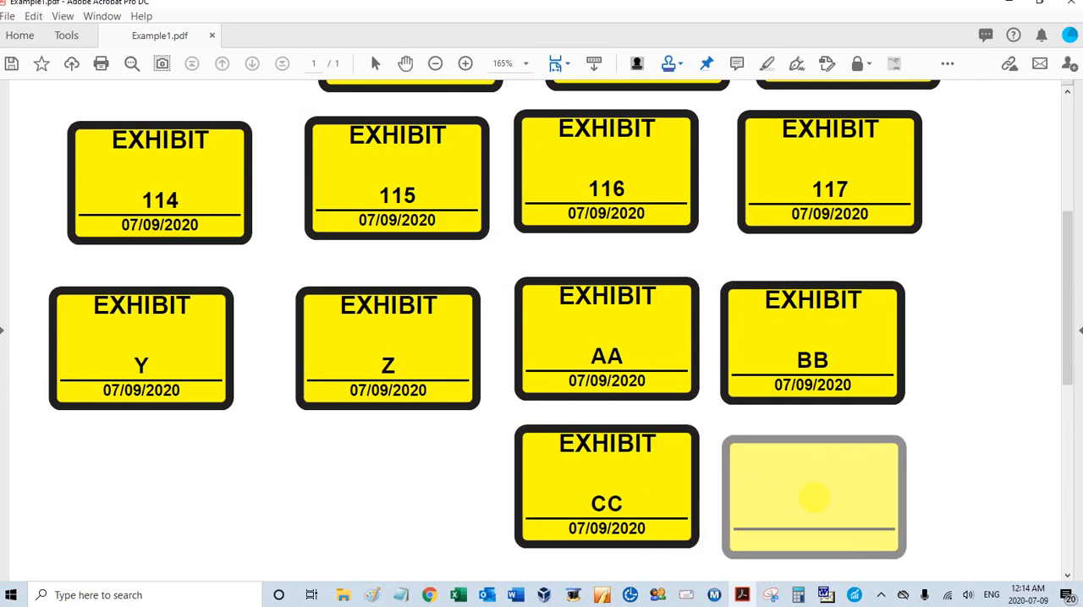